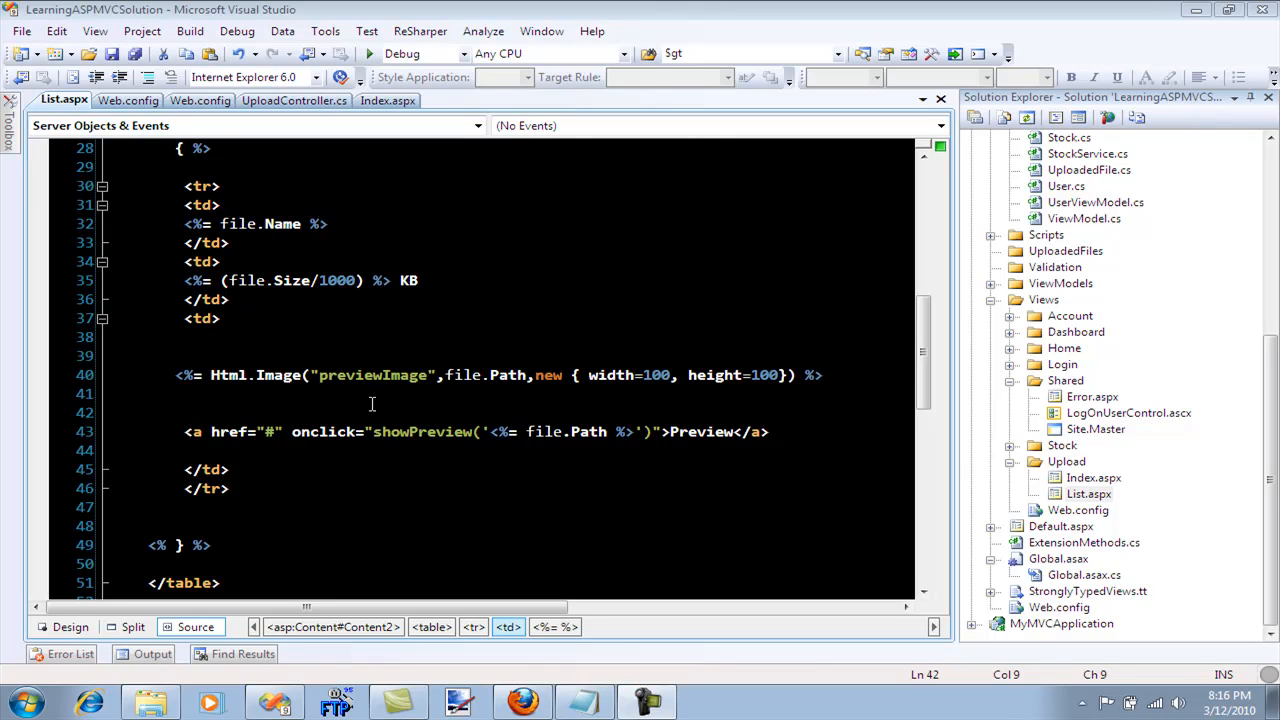
pyautogui.moveTo(444, 352)
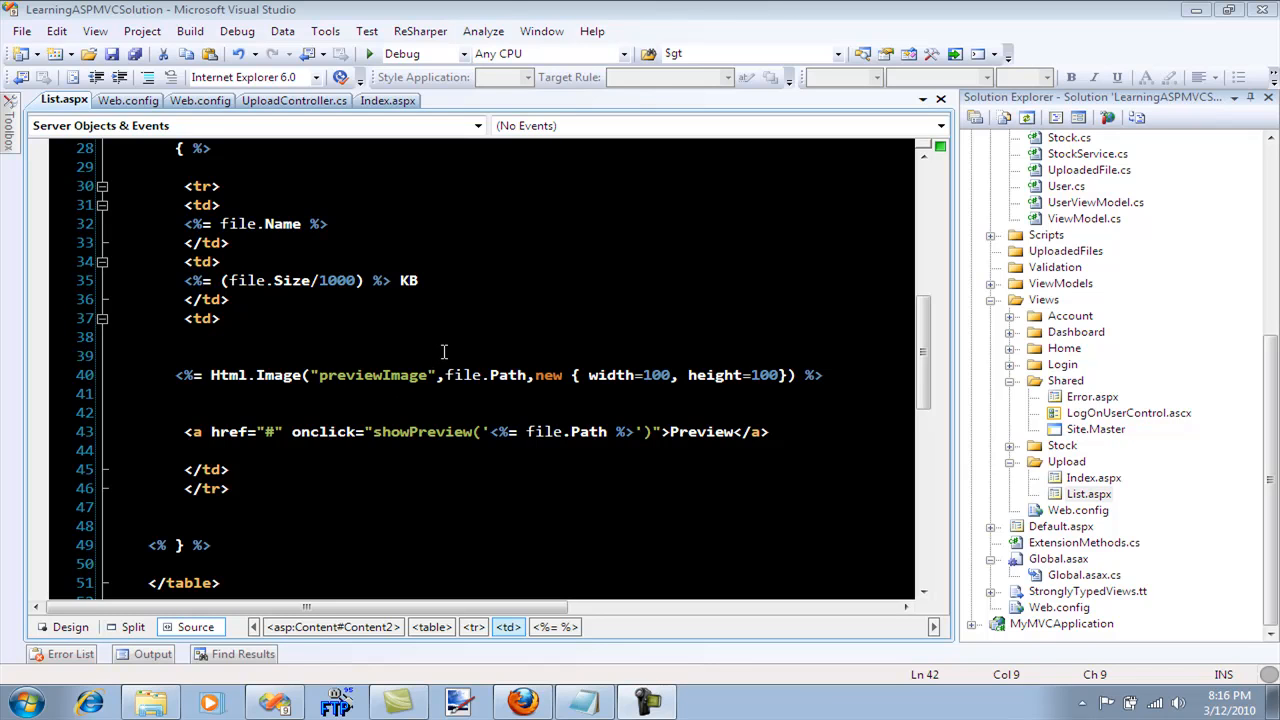
pyautogui.moveTo(448, 348)
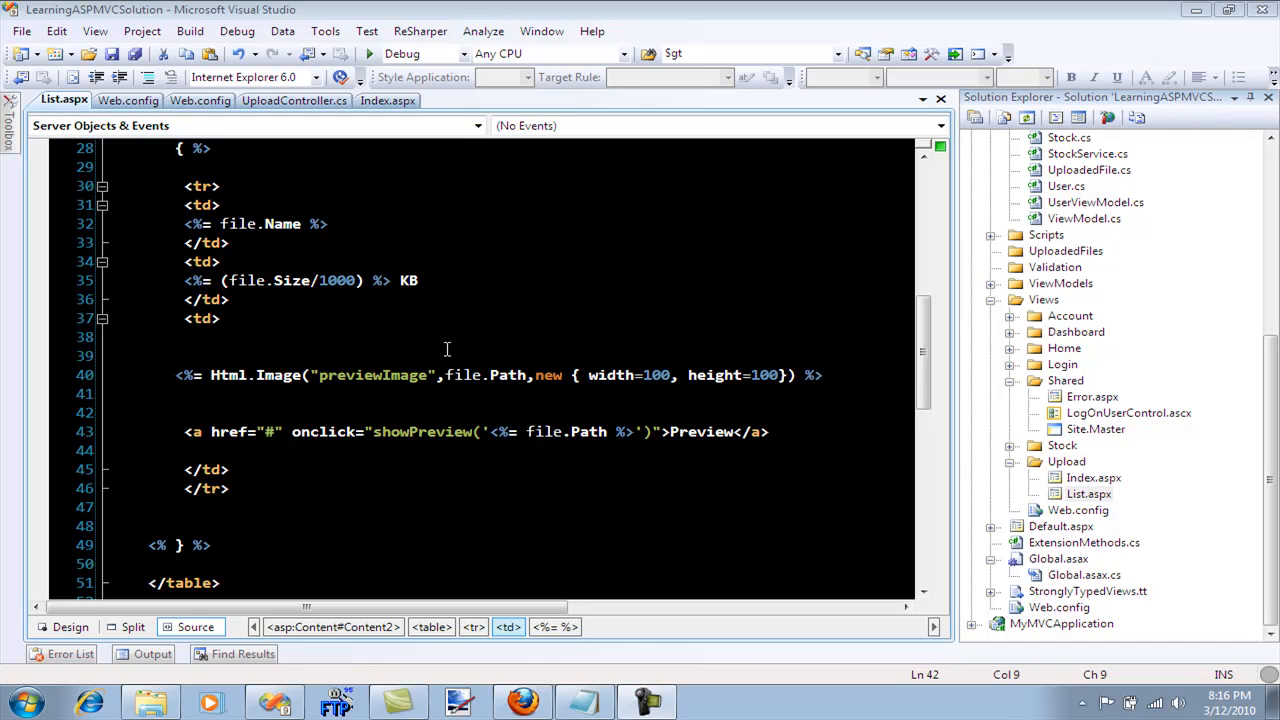
pyautogui.moveTo(428, 356)
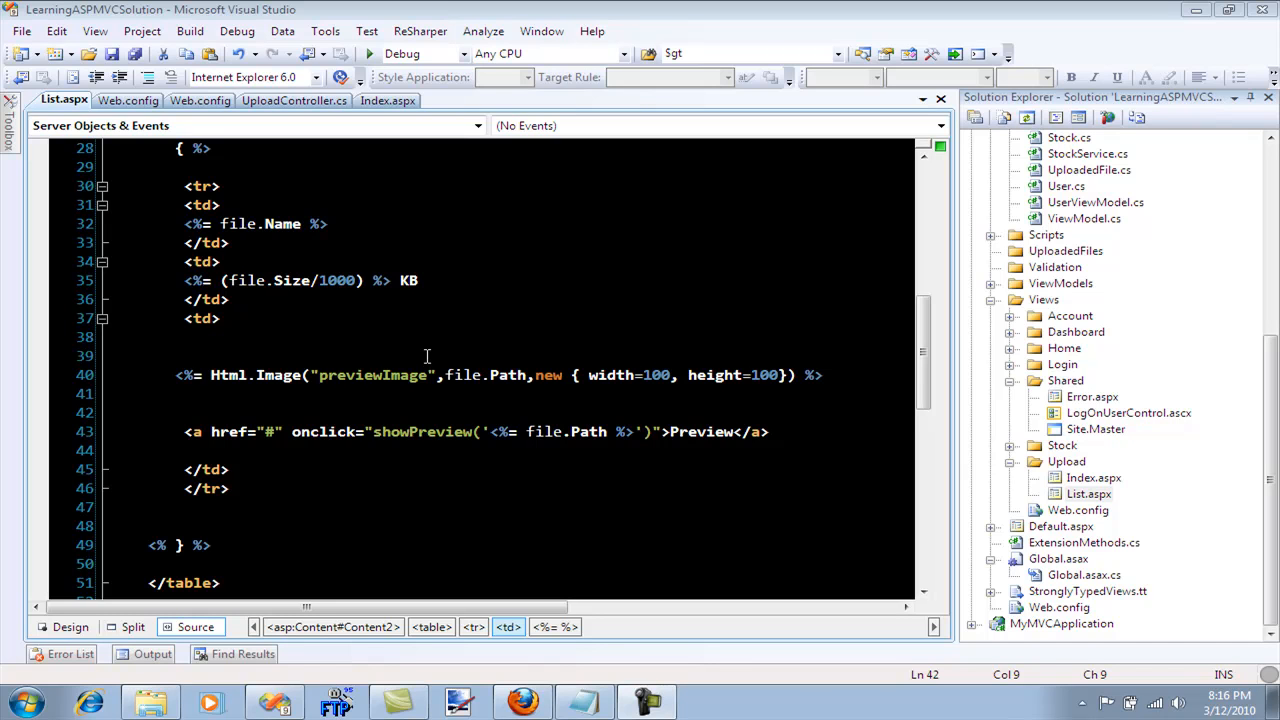
pyautogui.moveTo(476, 376)
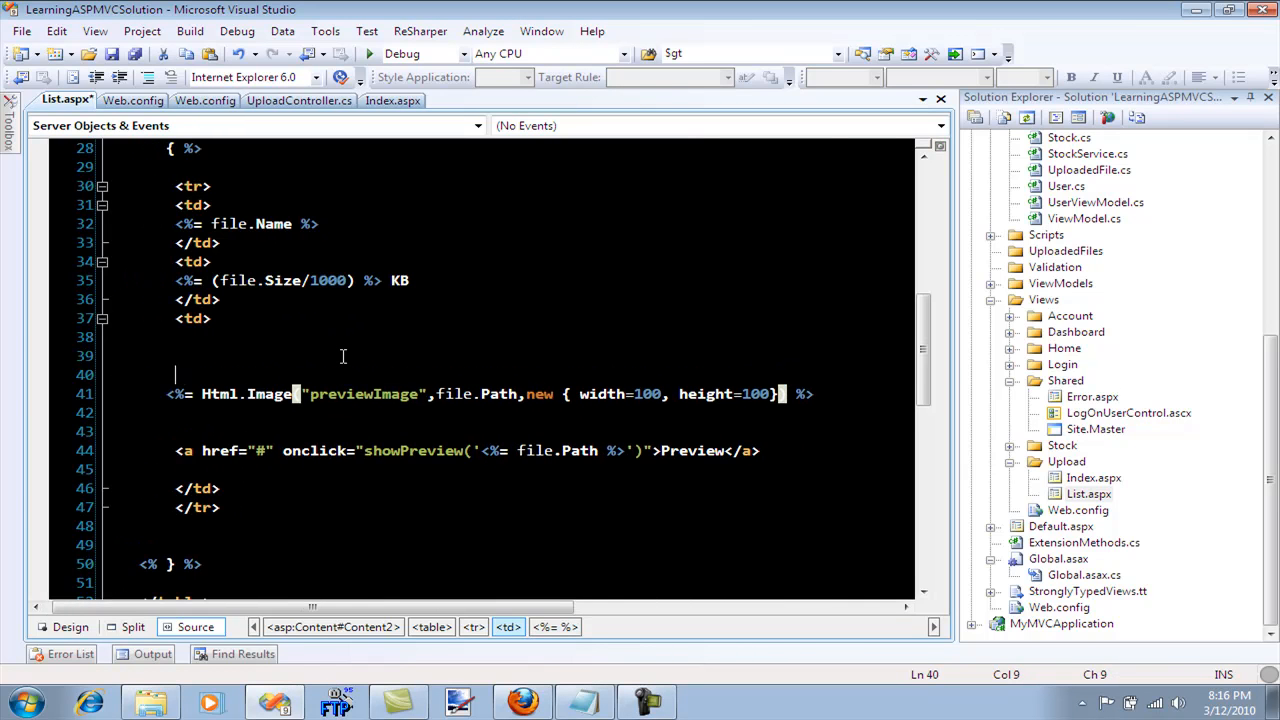
# Wrap the Html.Image line in <!-- --> comment markers and save List.aspx
pyautogui.write('<!--')
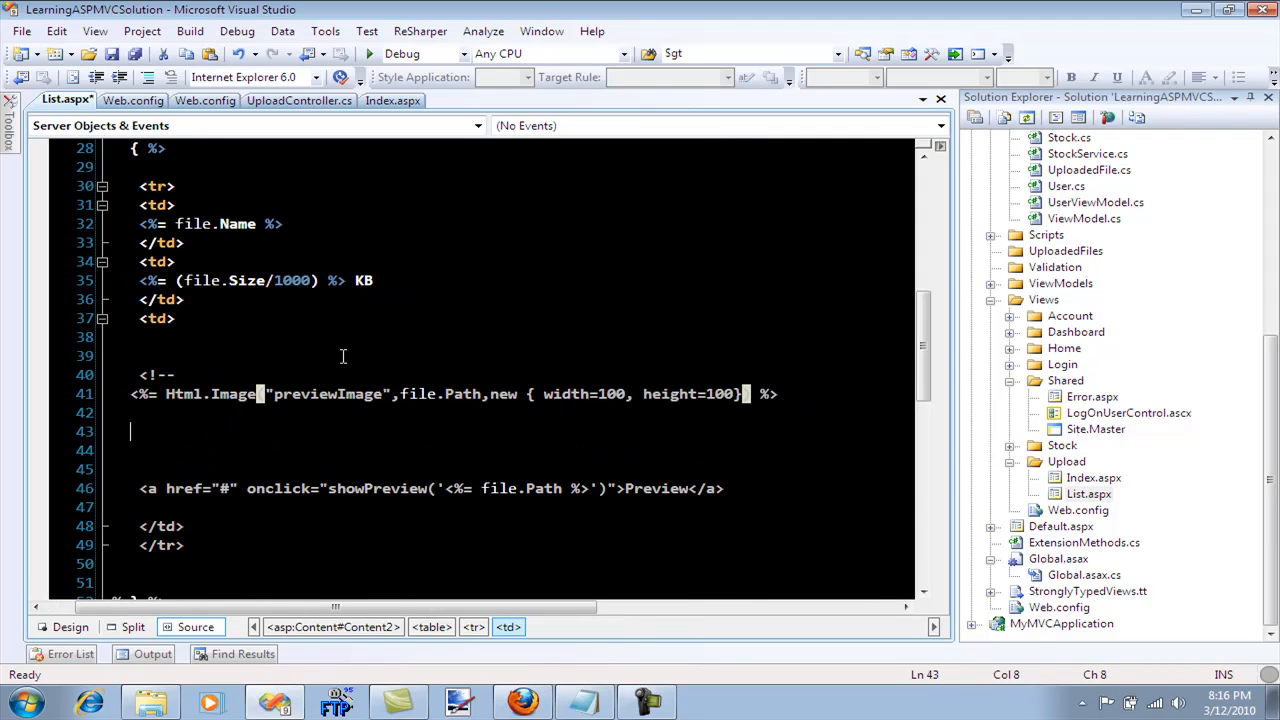
pyautogui.write('-->')
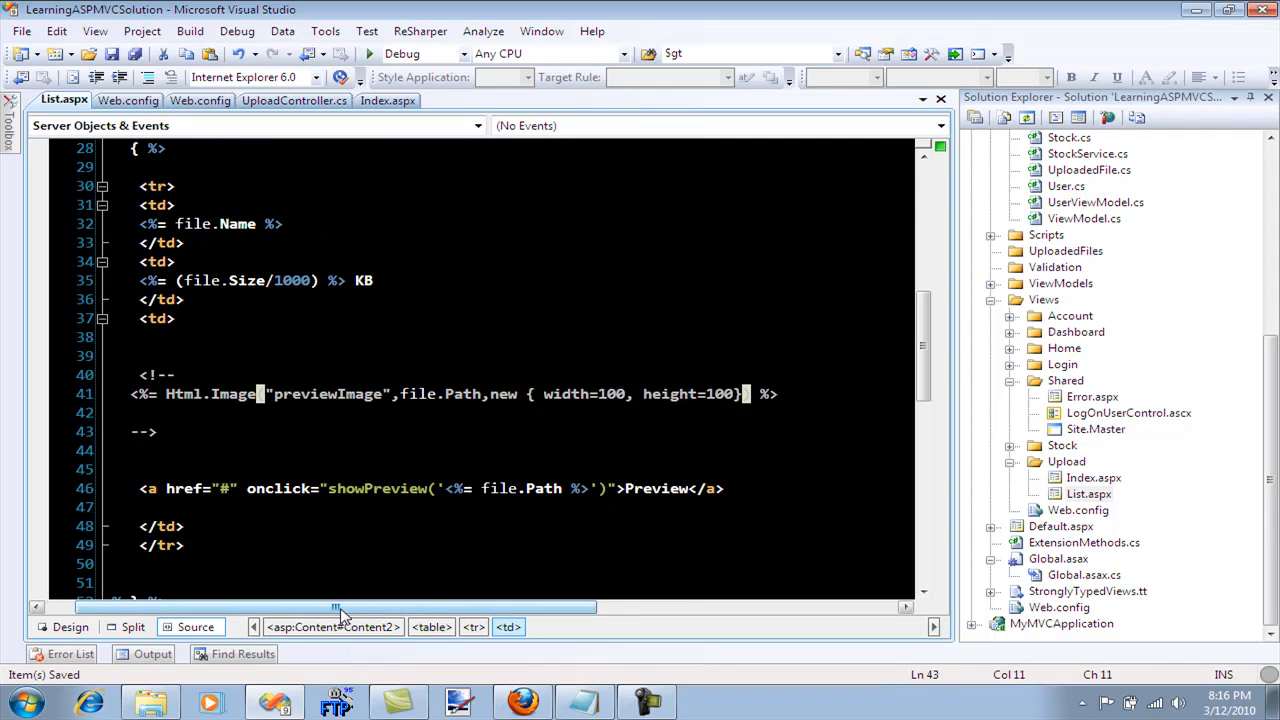
# Reload localhost Upload/list in Firefox and inspect the two files' name and size values
pyautogui.click(522, 704)
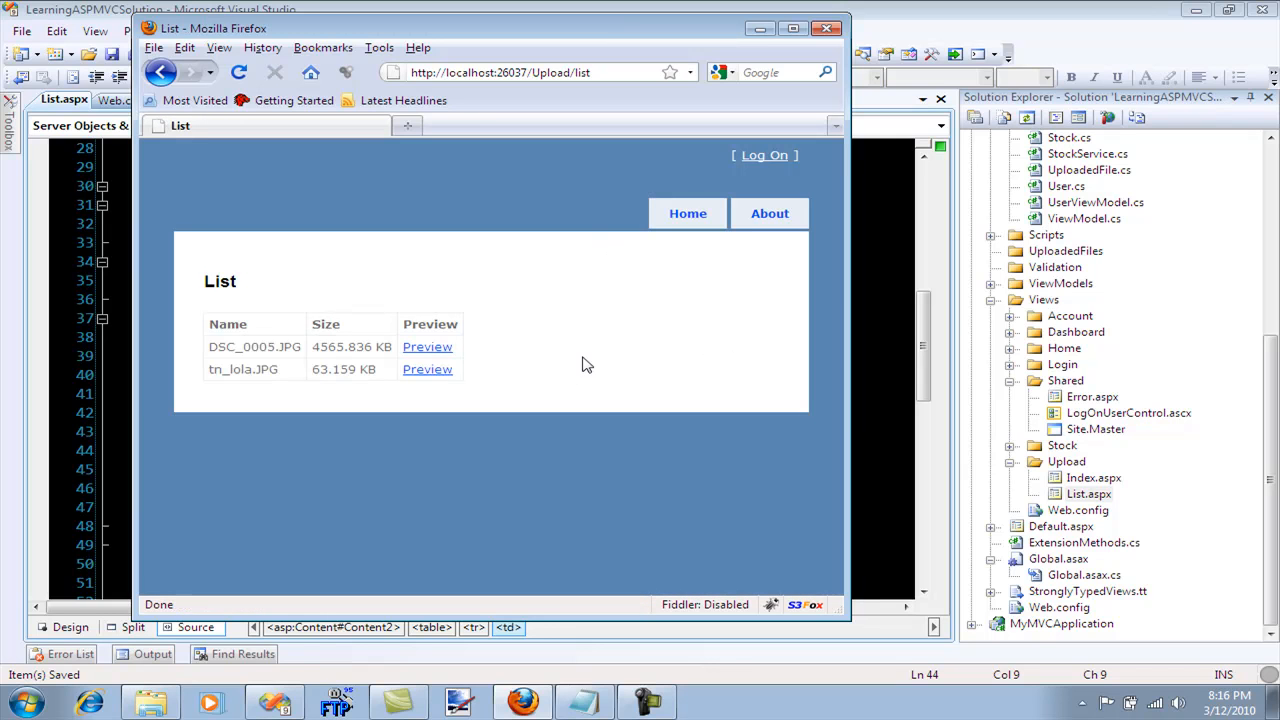
pyautogui.moveTo(428, 368)
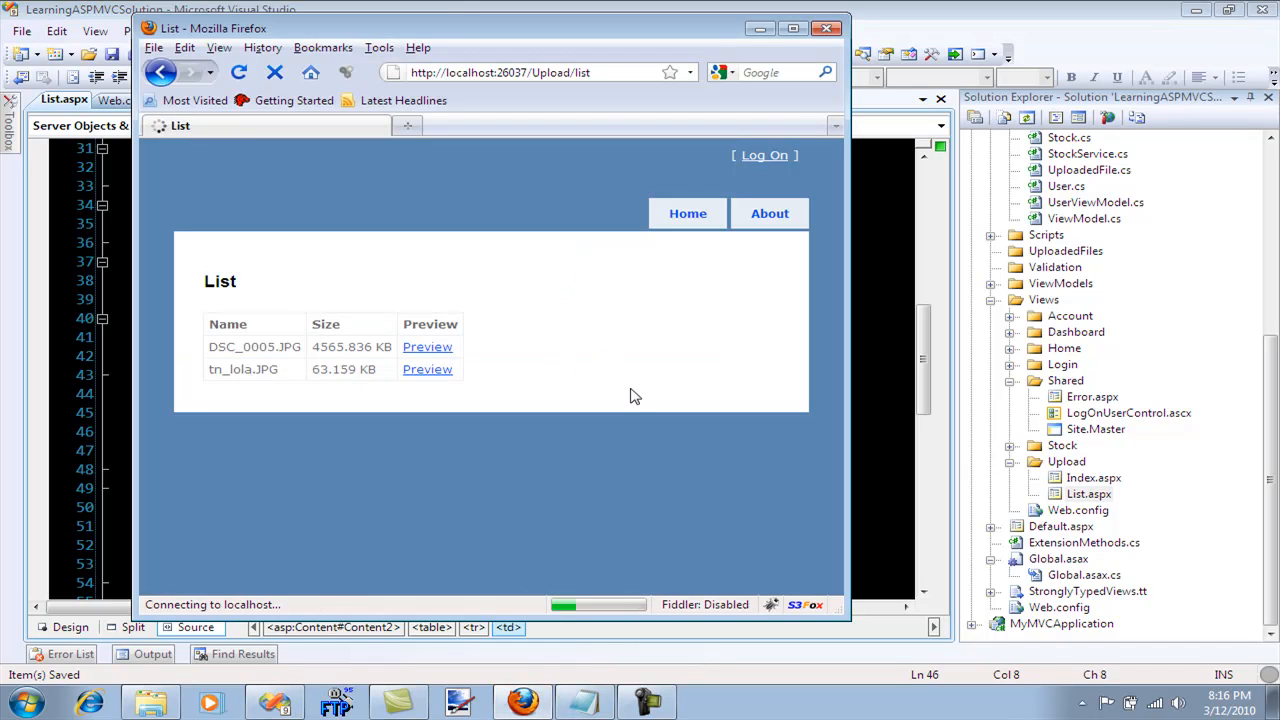
pyautogui.click(428, 368)
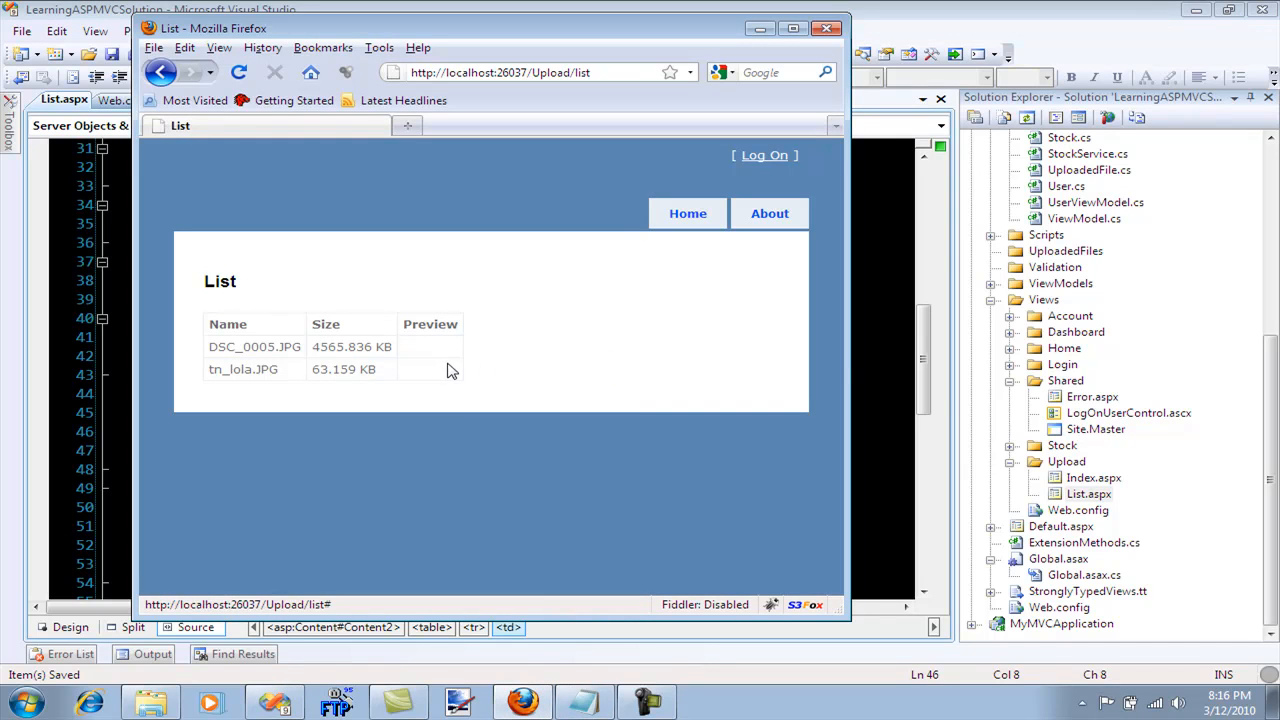
pyautogui.doubleClick(228, 324)
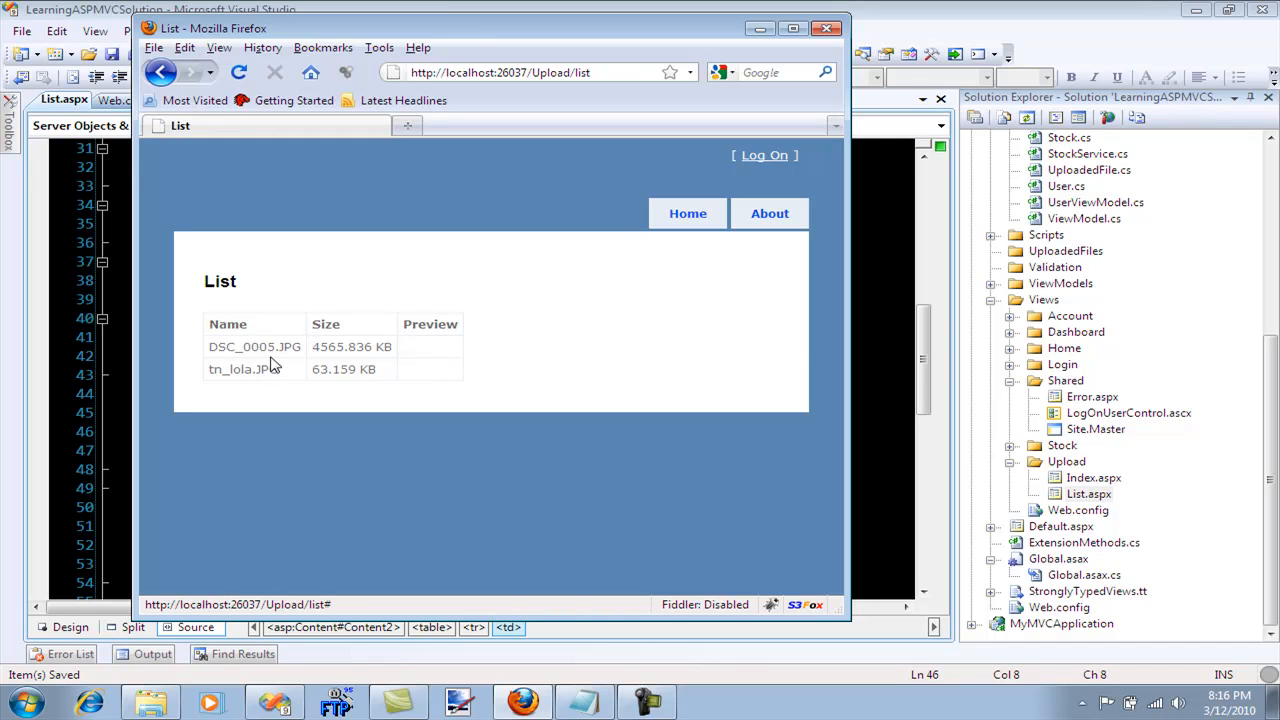
pyautogui.moveTo(230, 346); pyautogui.dragTo(280, 368)
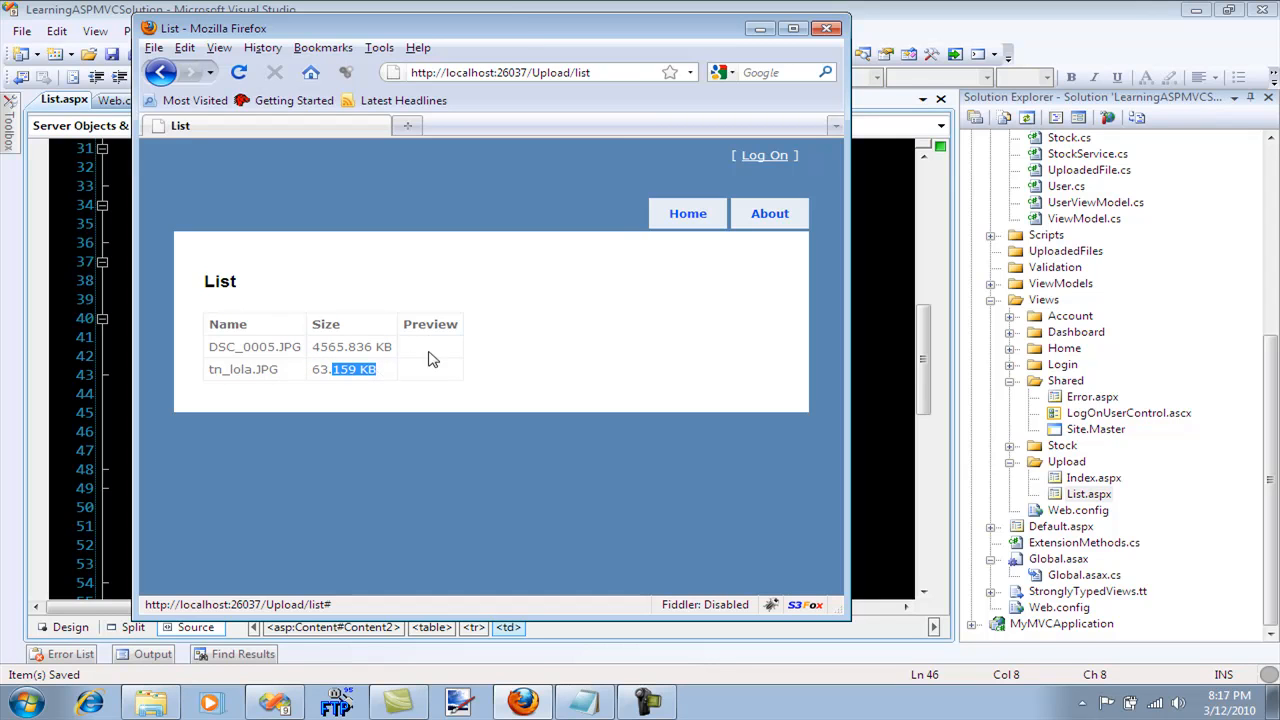
pyautogui.moveTo(424, 348)
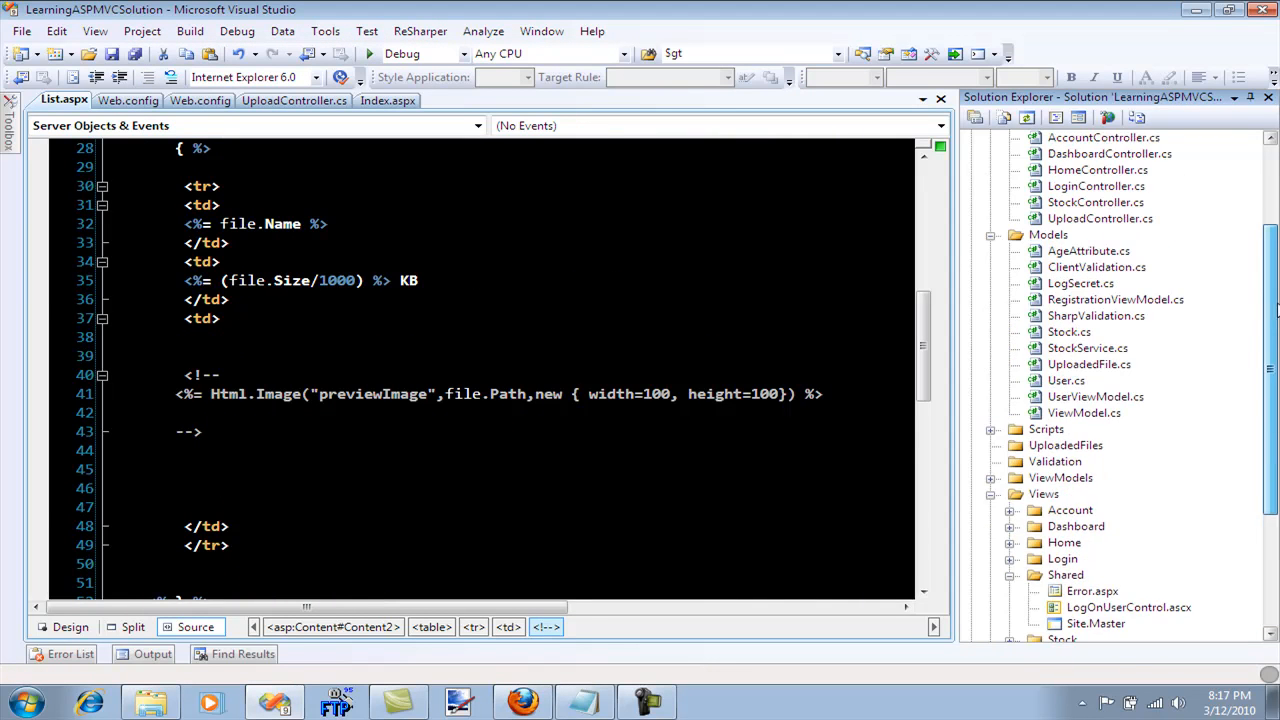
# Review the List action in UploadController.cs, then add <%= file.Path %> in the preview cell of List.aspx
pyautogui.click(294, 100)
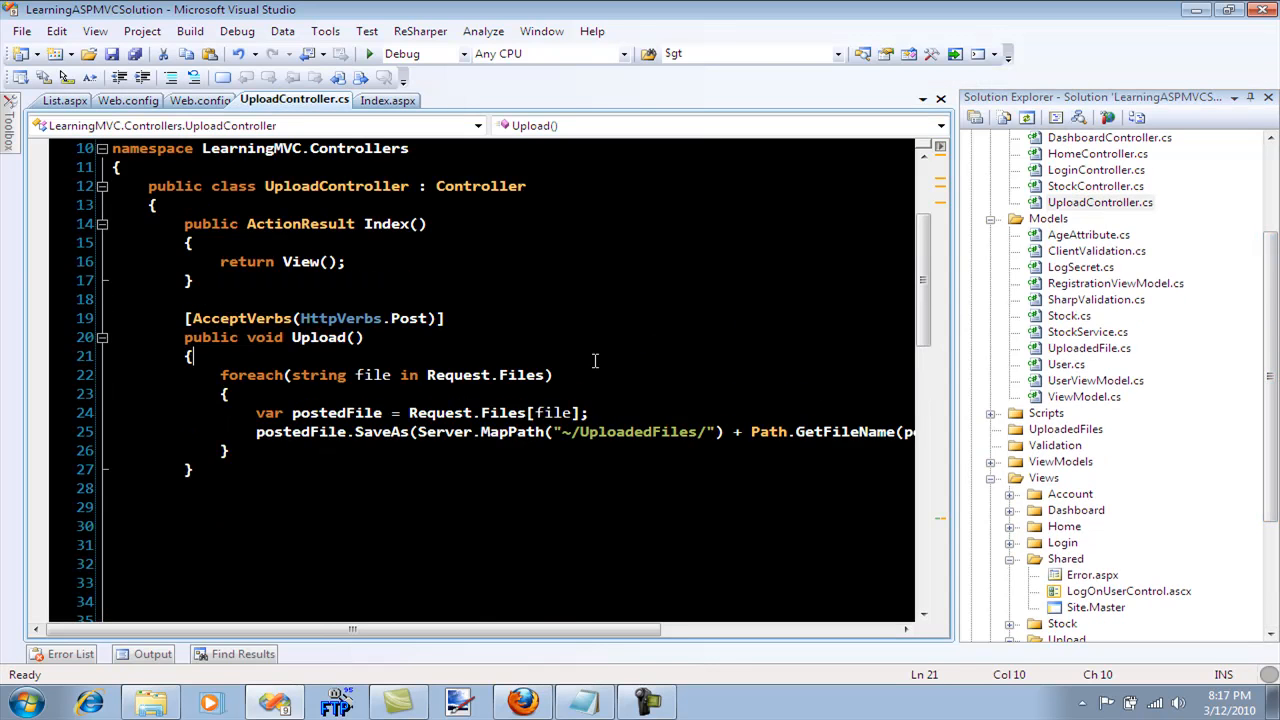
pyautogui.scroll(-3)
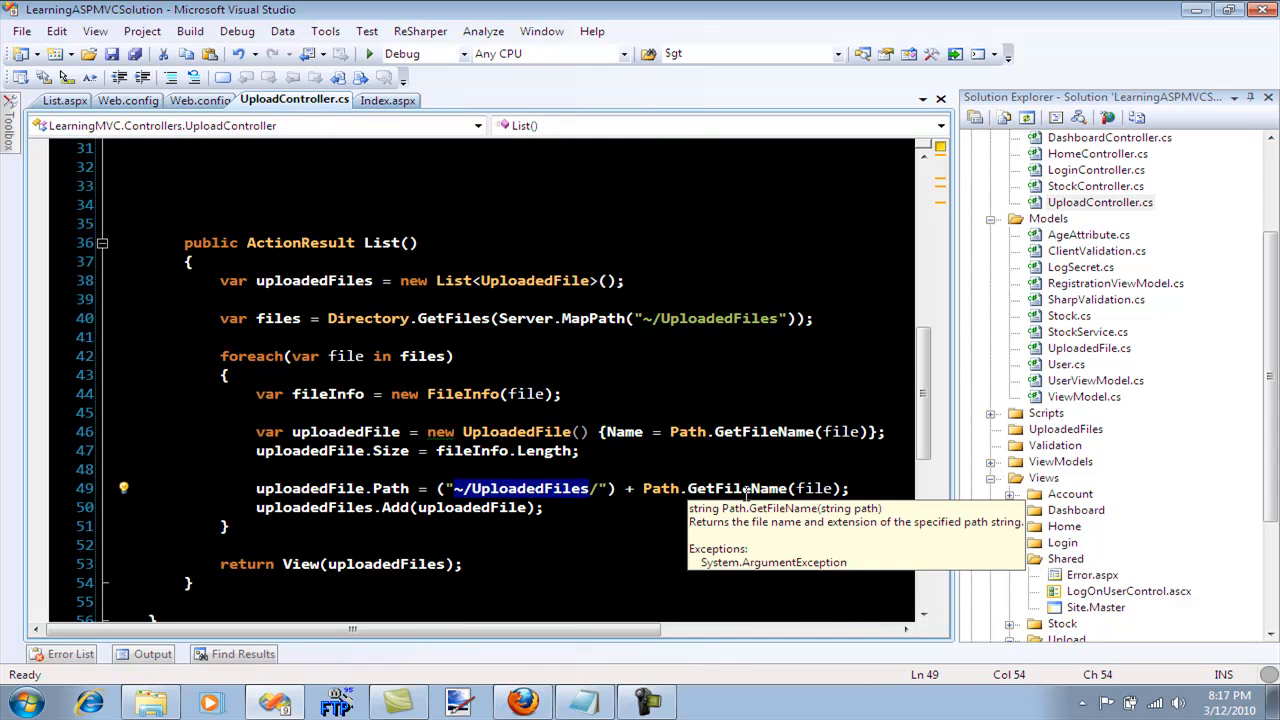
pyautogui.moveTo(576, 504)
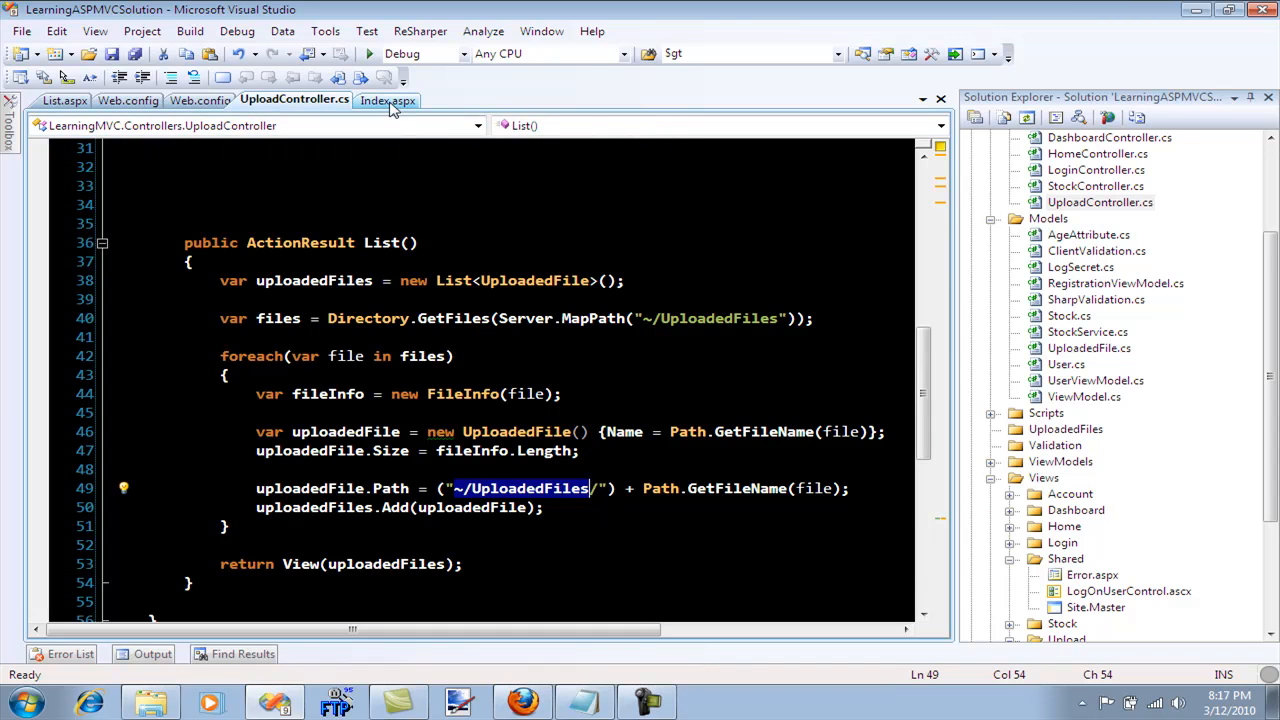
pyautogui.click(64, 100)
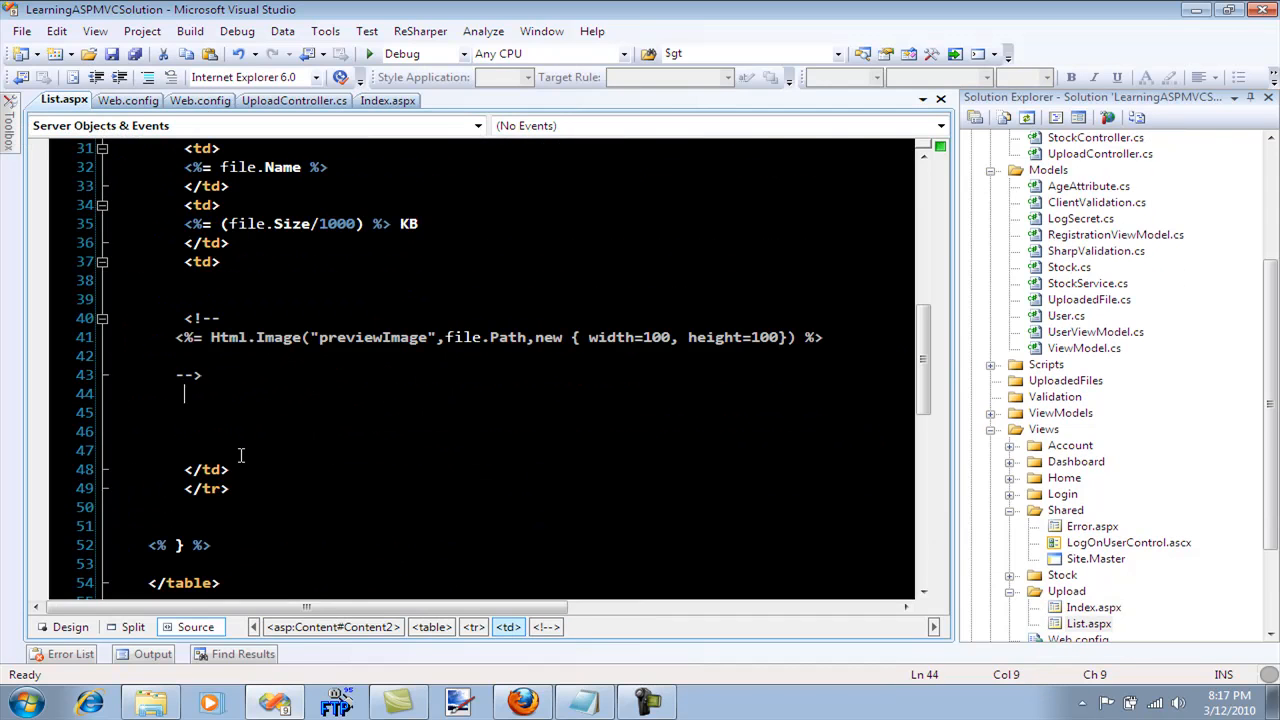
pyautogui.write('<%=  %>')
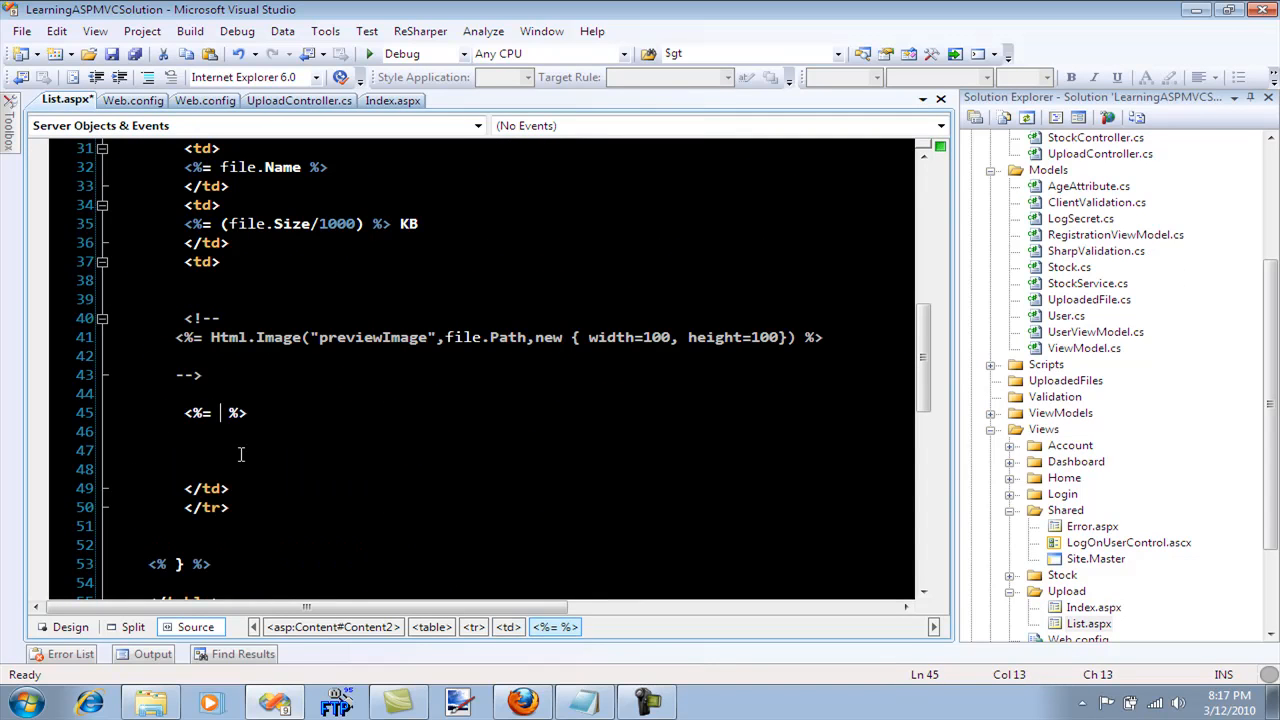
pyautogui.write('file.')
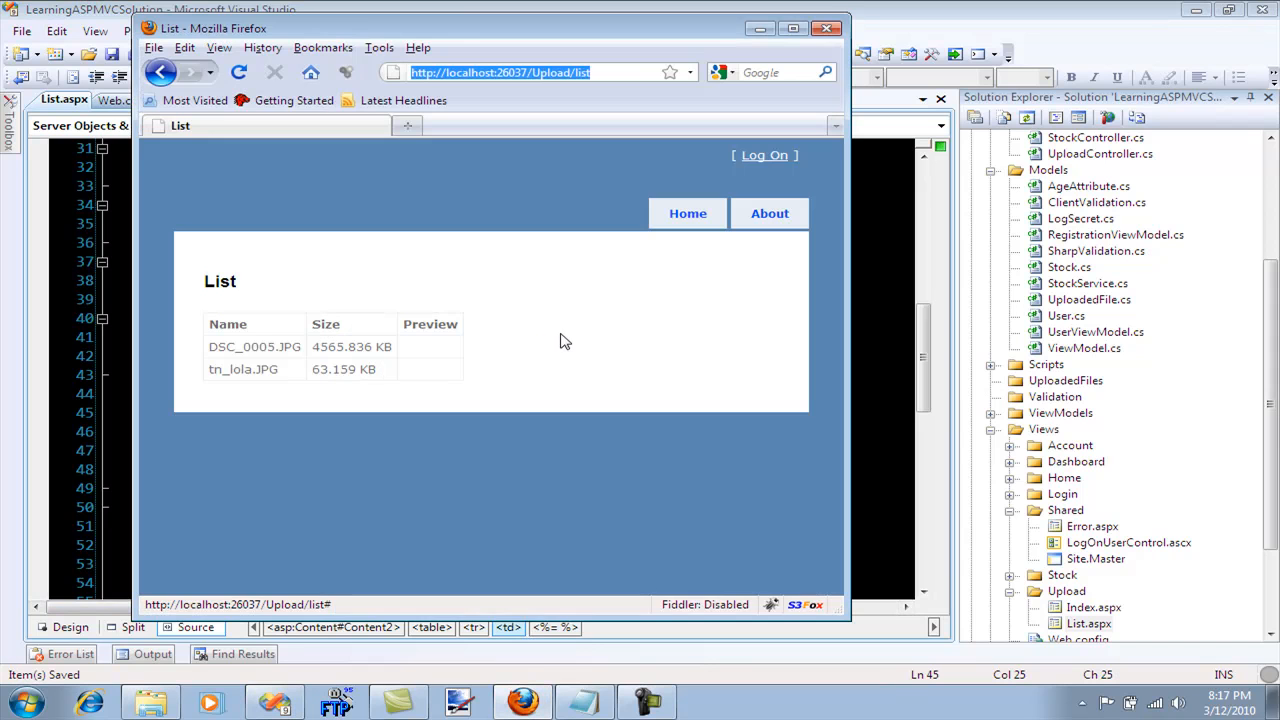
# Reload Upload/list so Preview shows each file's ~/UploadedFiles path, and select the first path
pyautogui.click(238, 72)
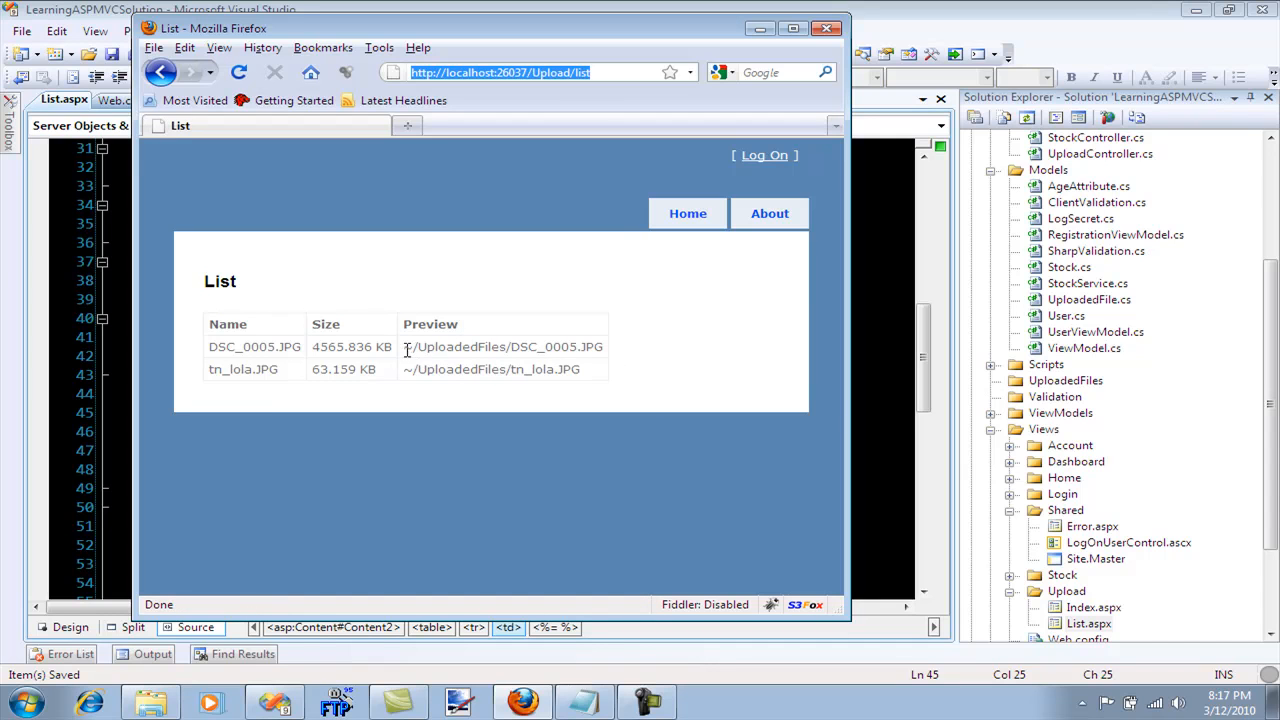
pyautogui.doubleClick(504, 346)
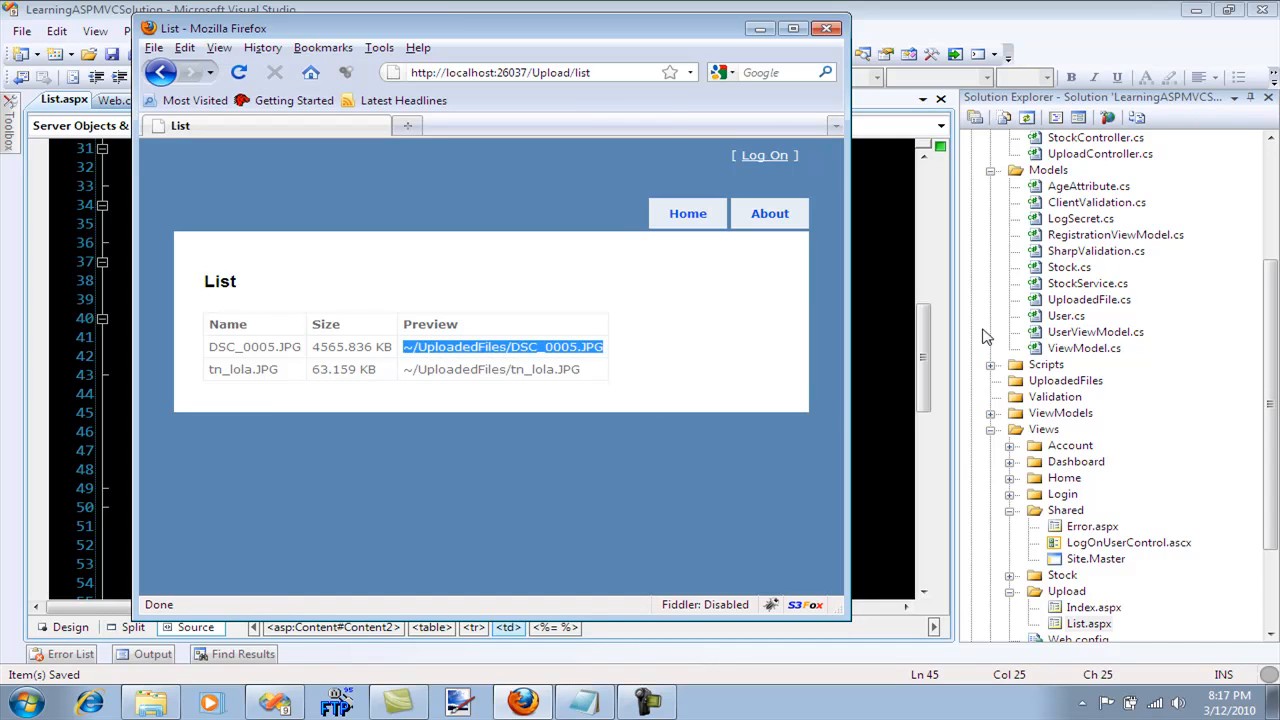
pyautogui.moveTo(684, 360)
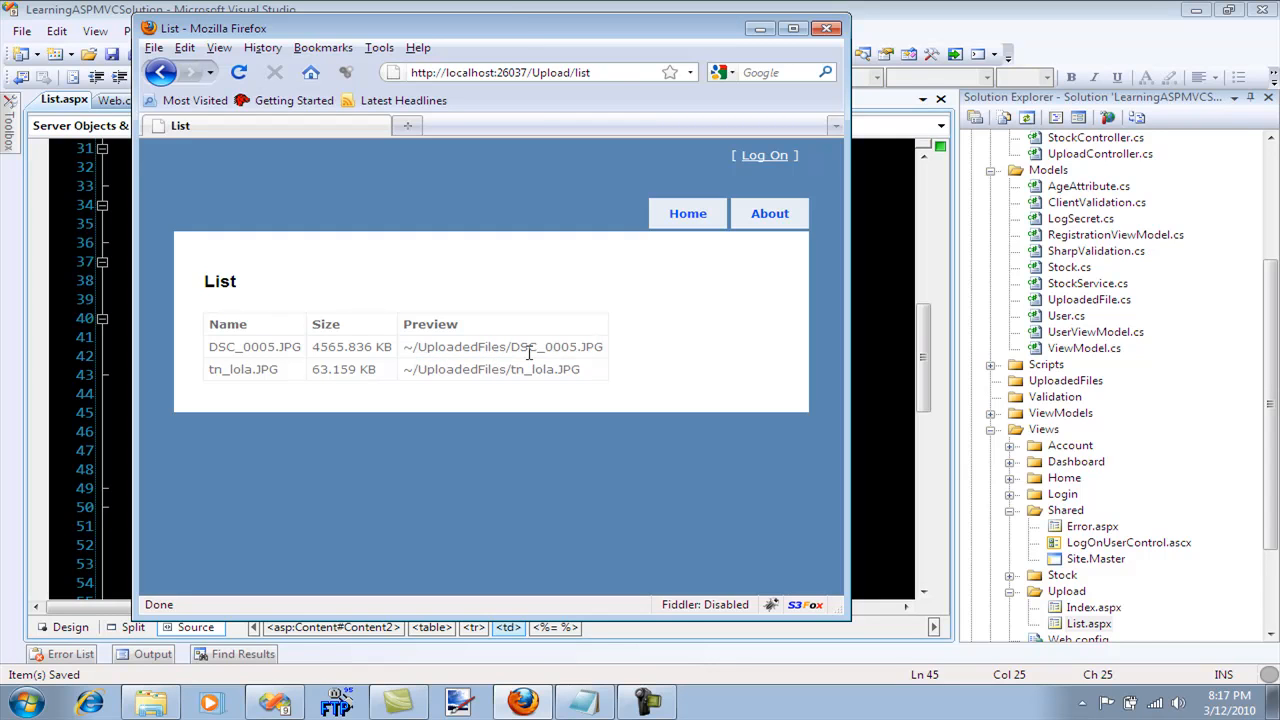
pyautogui.moveTo(488, 376)
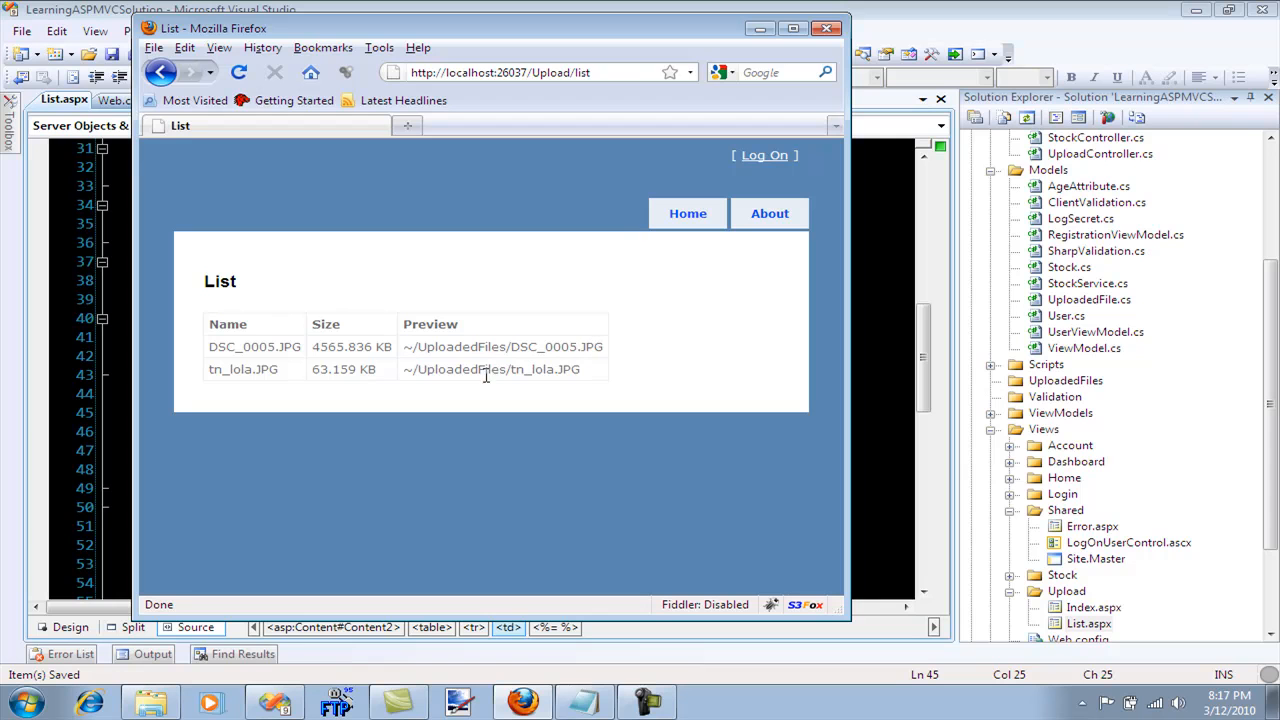
pyautogui.moveTo(836, 360)
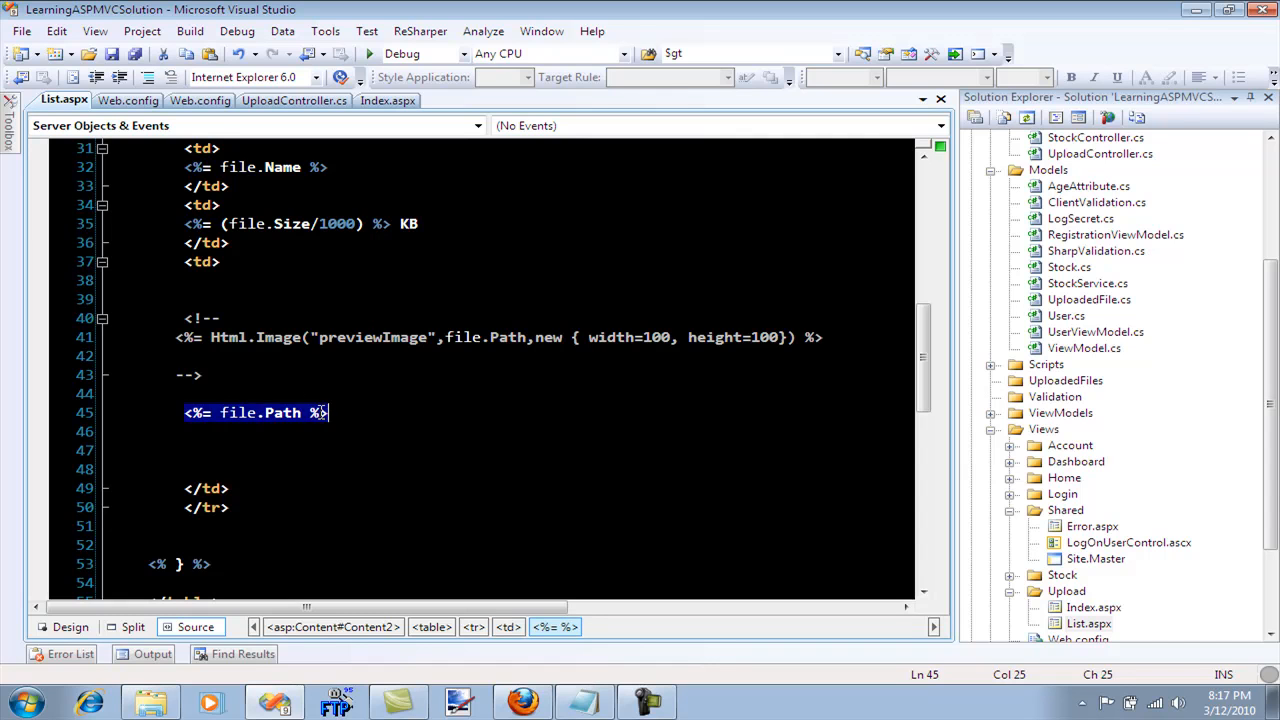
# Replace the path output with <img src='<%= file.Path %>' in List.aspx
pyautogui.write('<img')
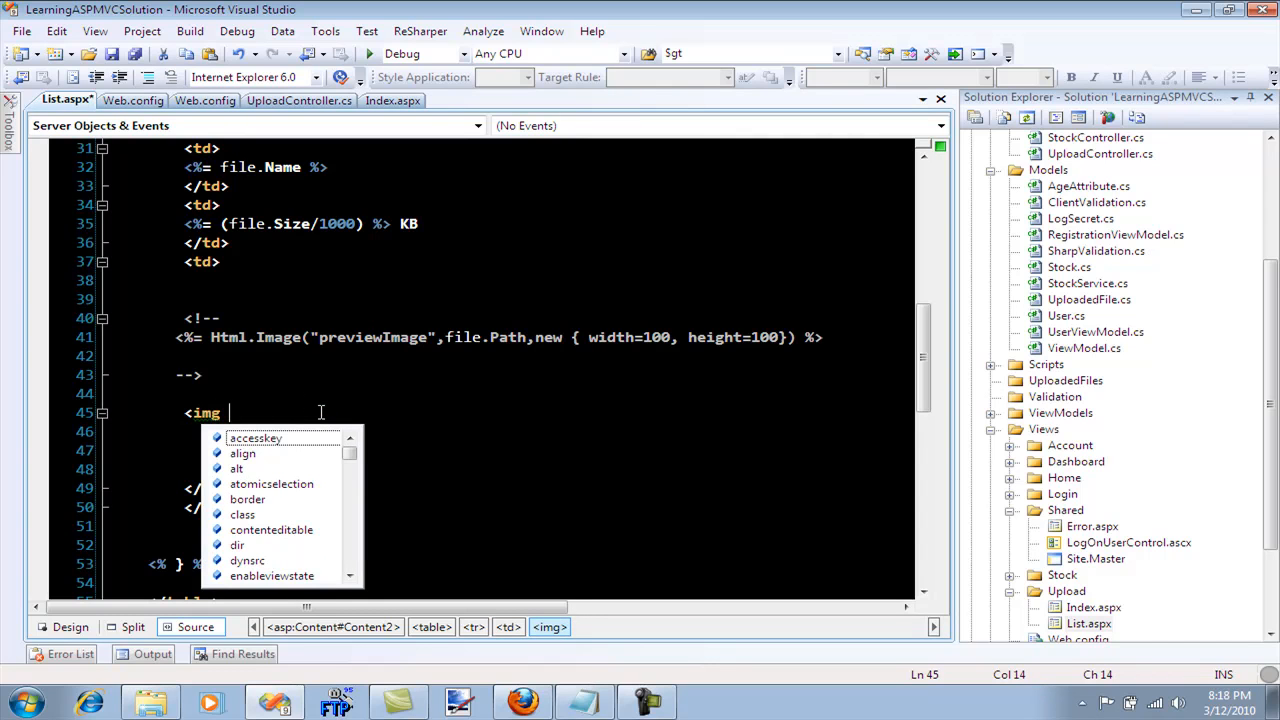
pyautogui.write('src=')
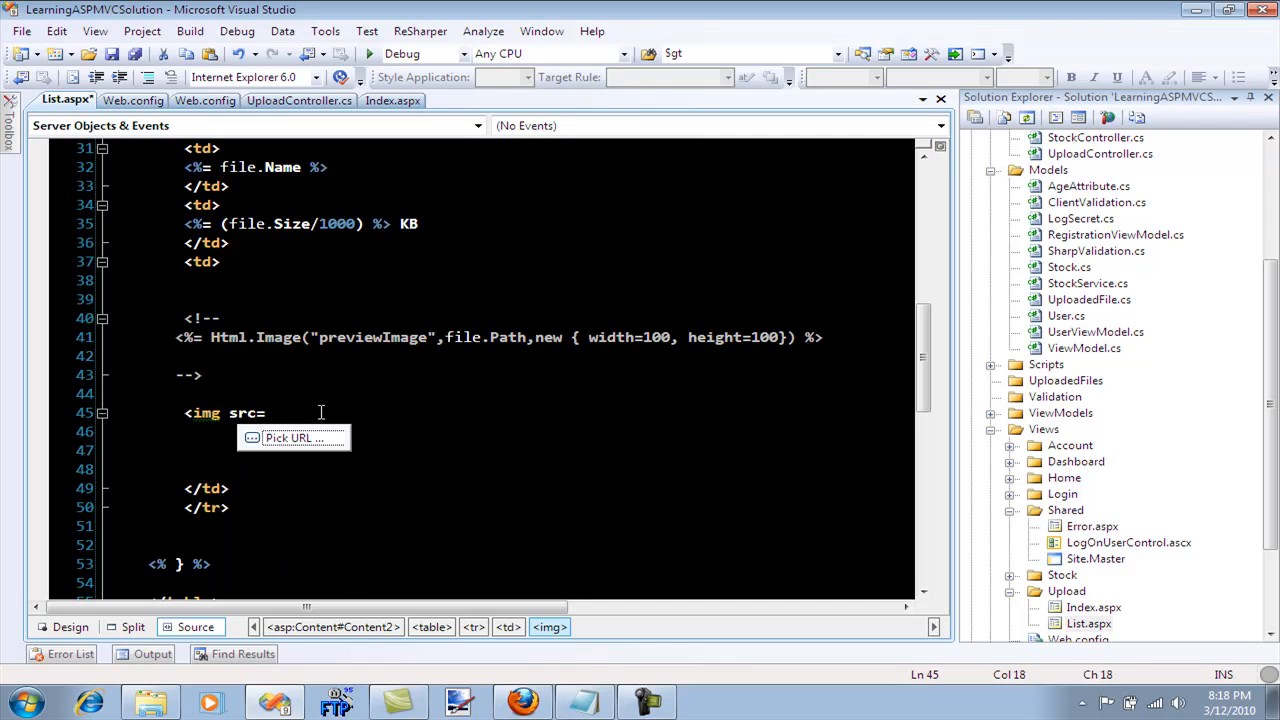
pyautogui.write("'<%= %>'")
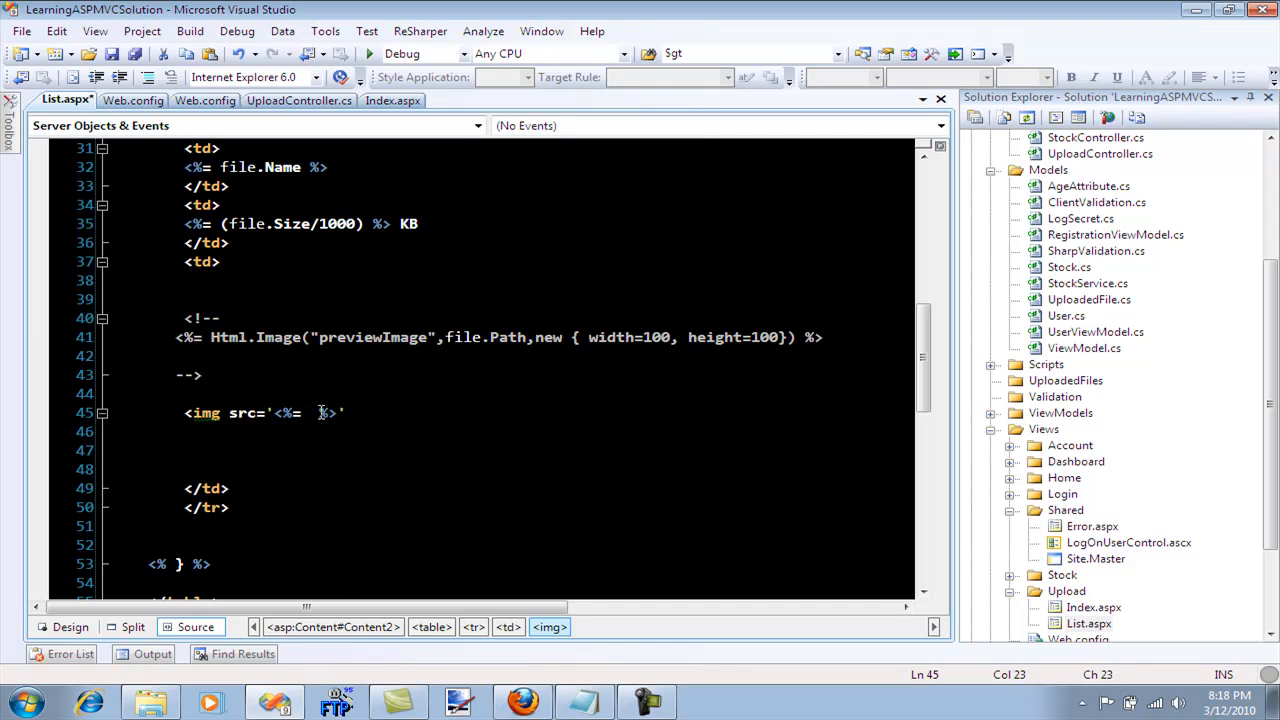
pyautogui.write('fi')
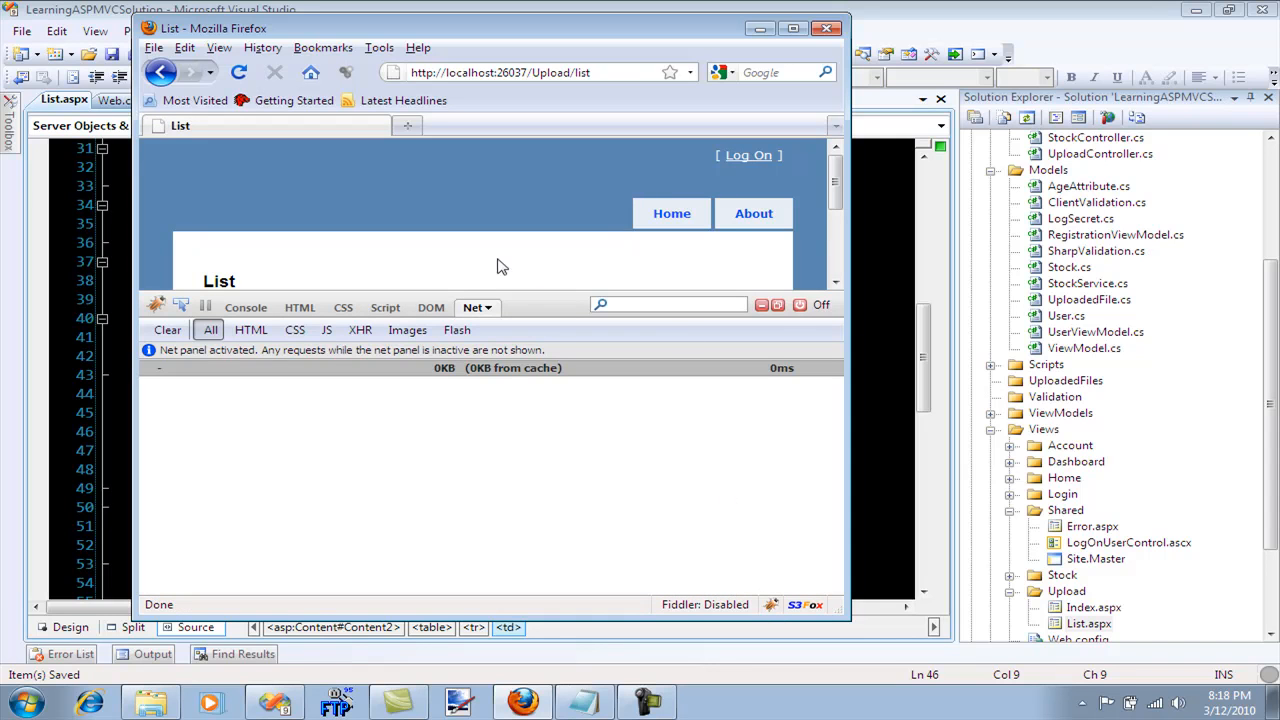
# Reload Upload/list with Firebug's Net panel to capture the image GET requests
pyautogui.click(240, 72)
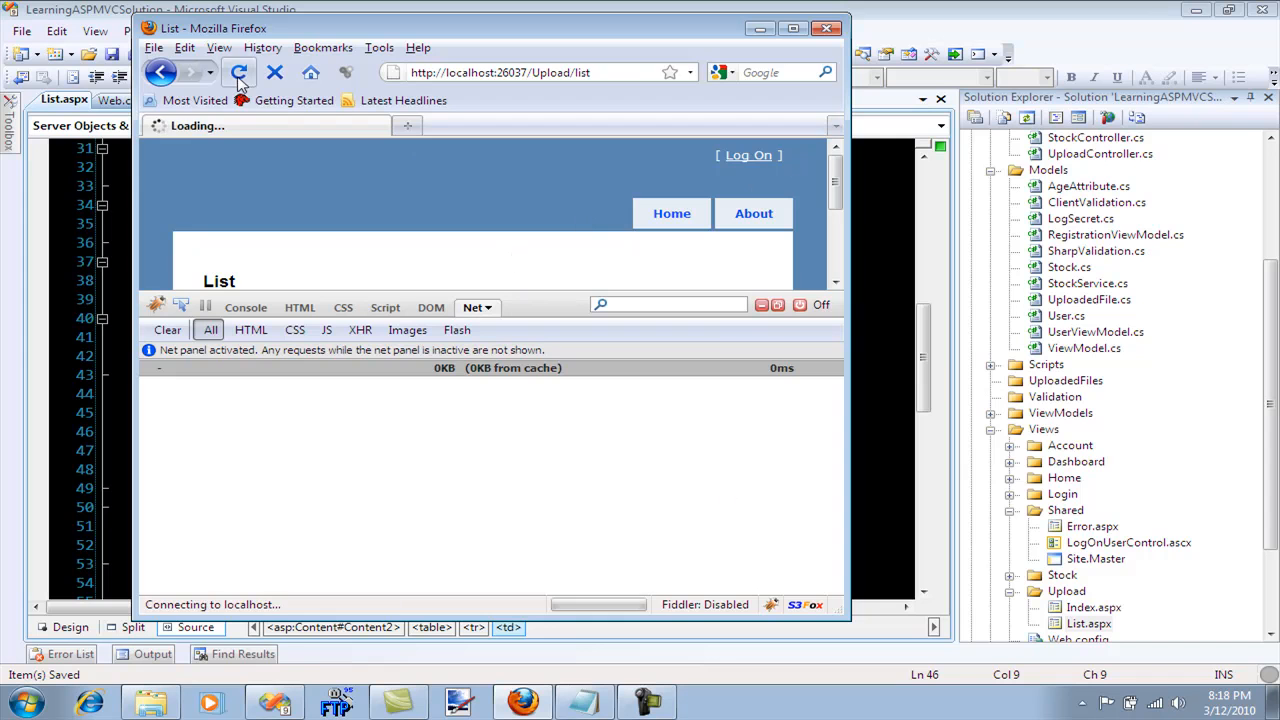
pyautogui.click(240, 72)
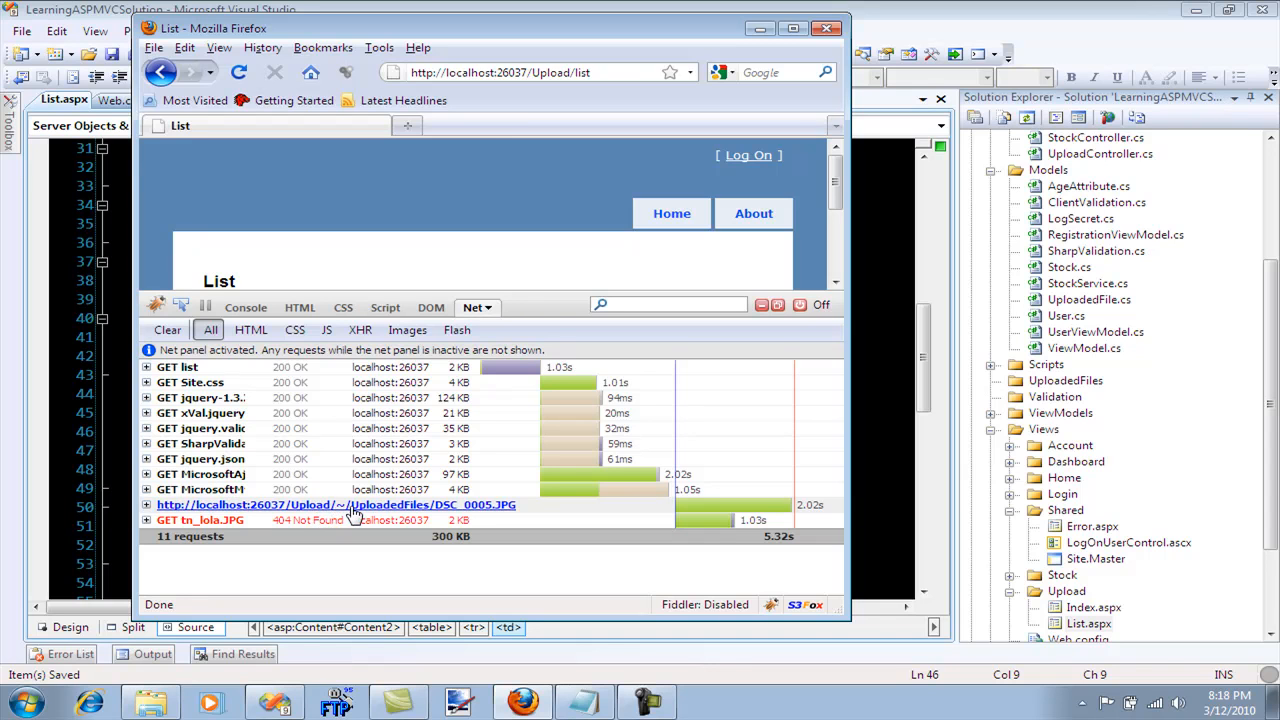
pyautogui.moveTo(320, 516)
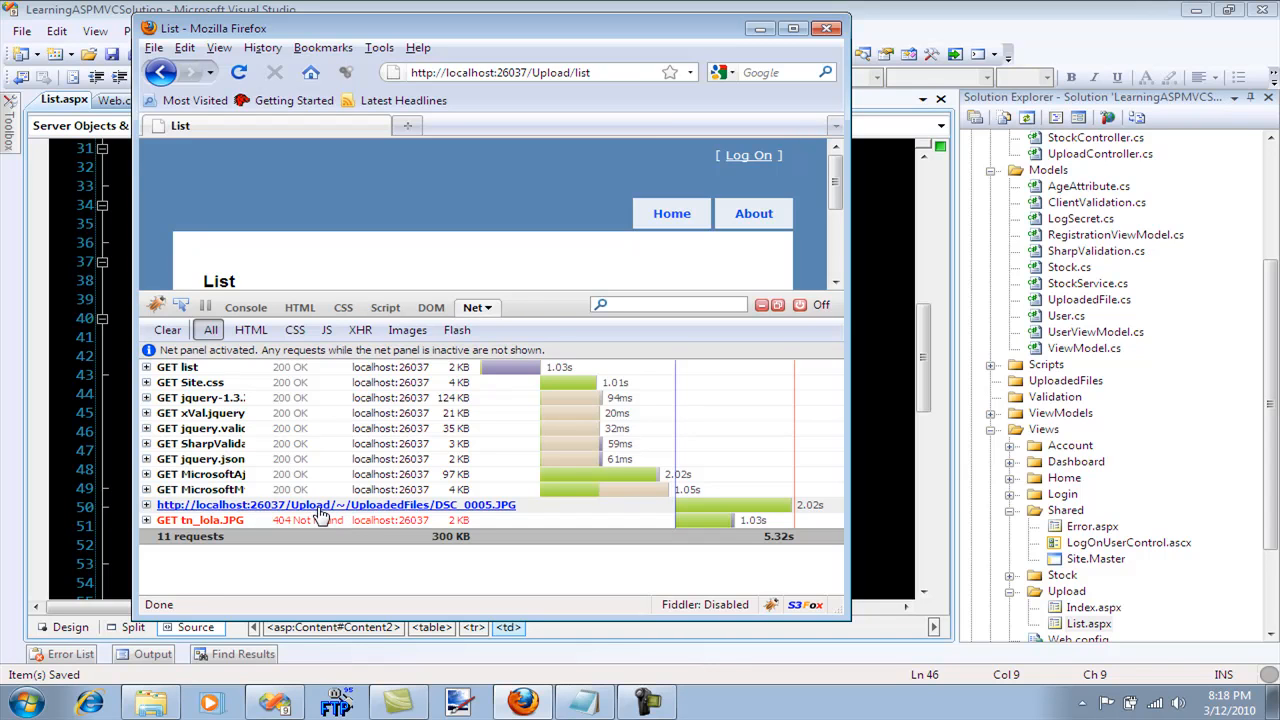
pyautogui.moveTo(384, 516)
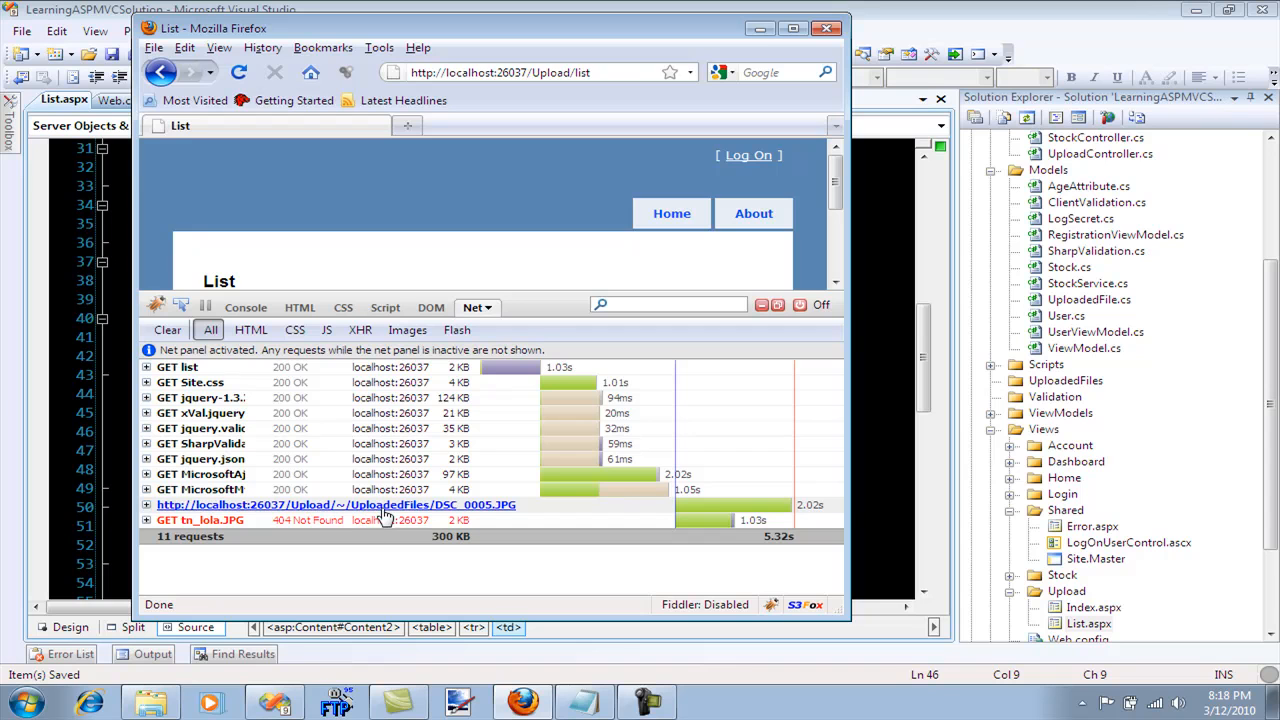
pyautogui.moveTo(358, 516)
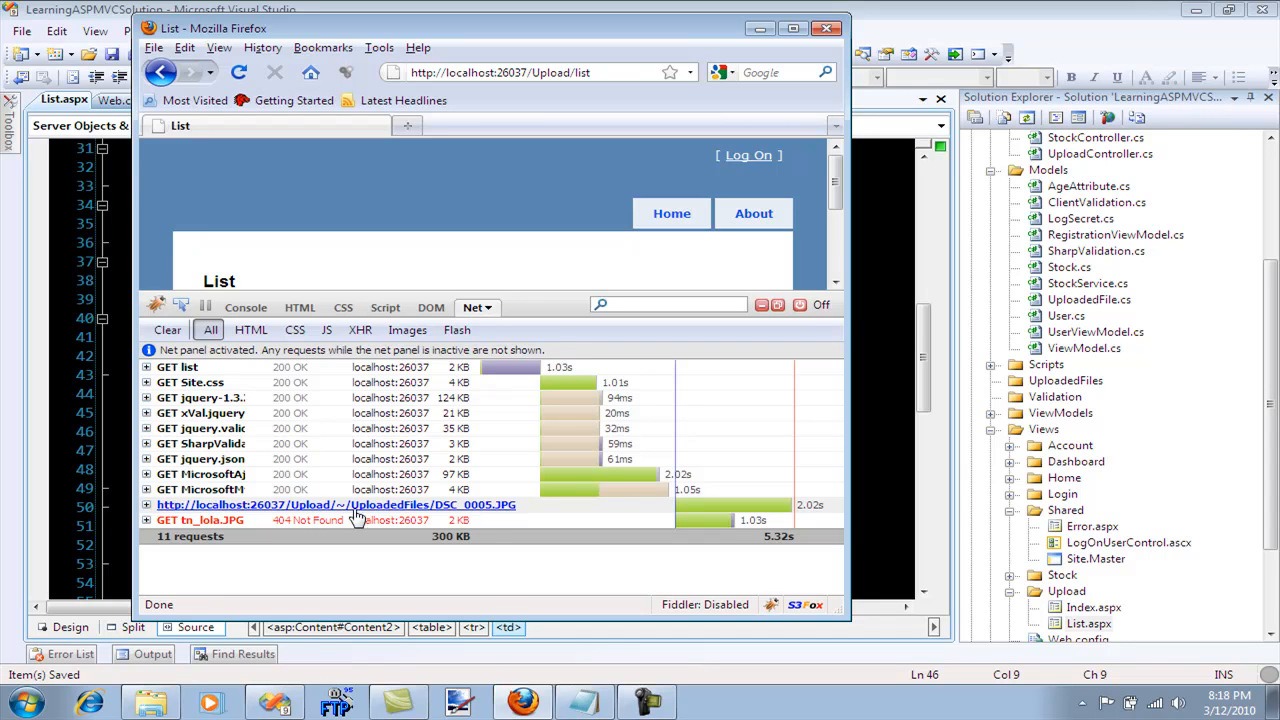
pyautogui.moveTo(516, 520)
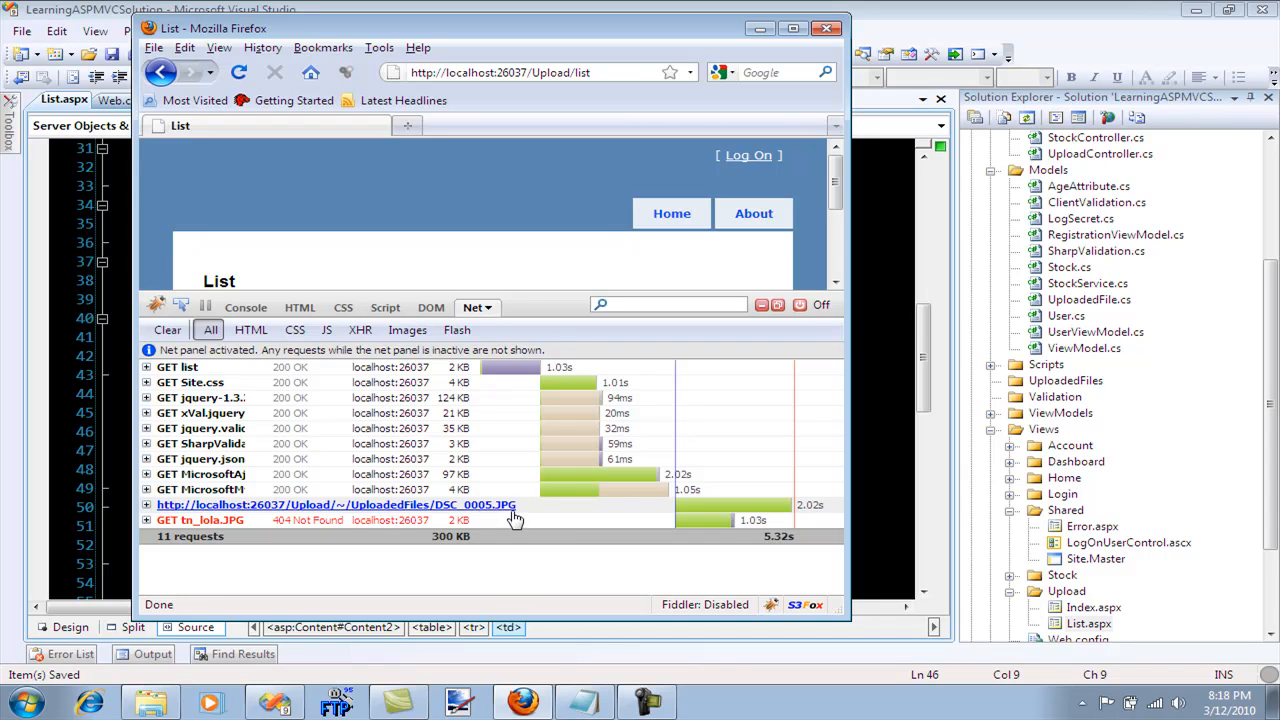
pyautogui.moveTo(312, 512)
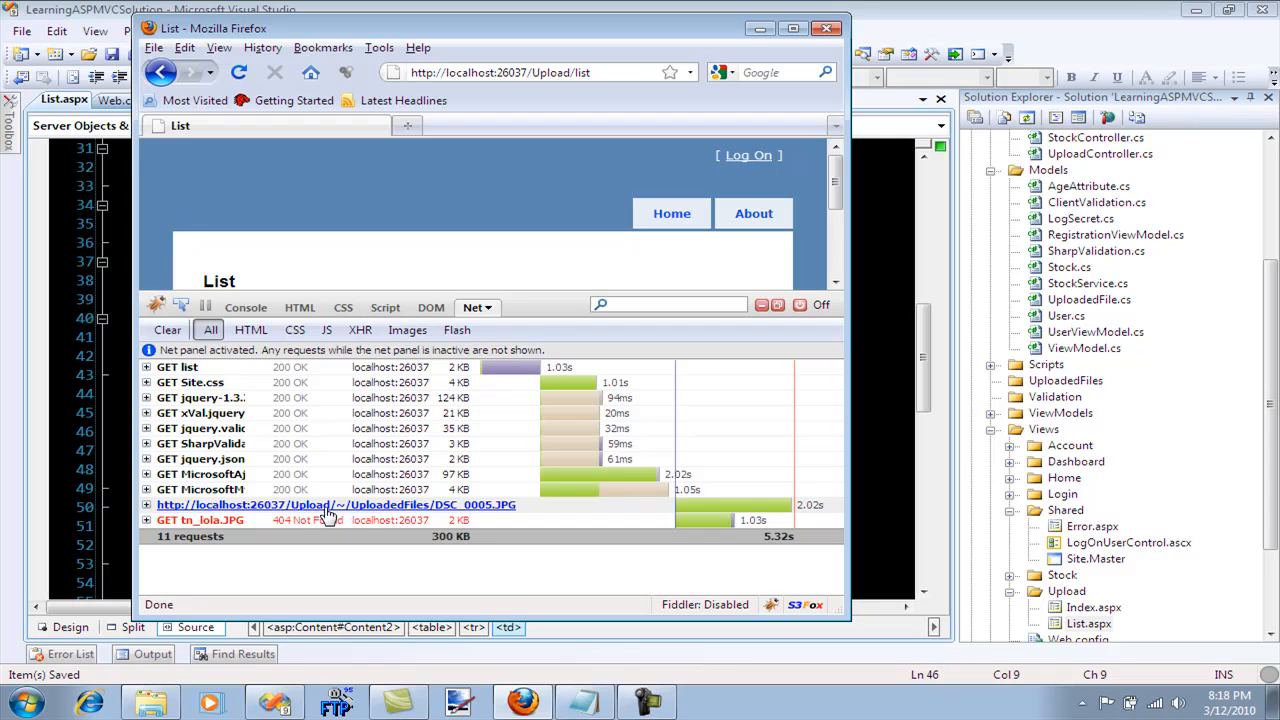
pyautogui.moveTo(398, 516)
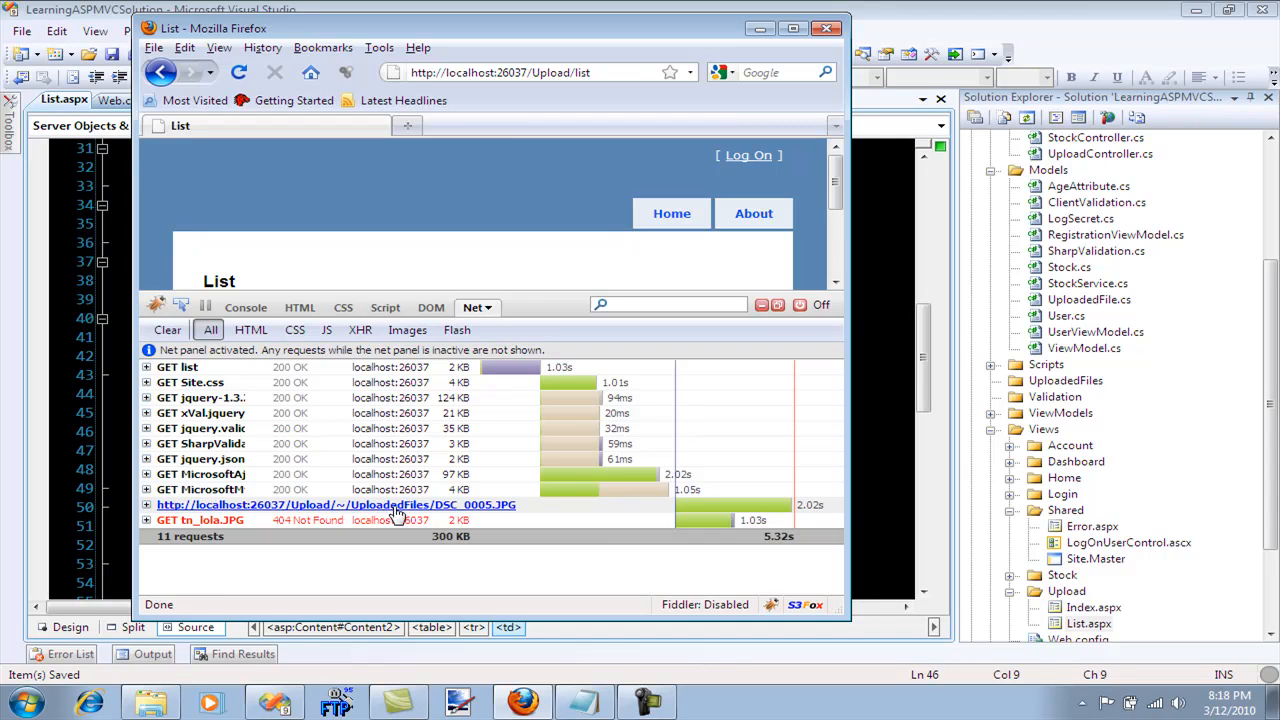
pyautogui.moveTo(322, 516)
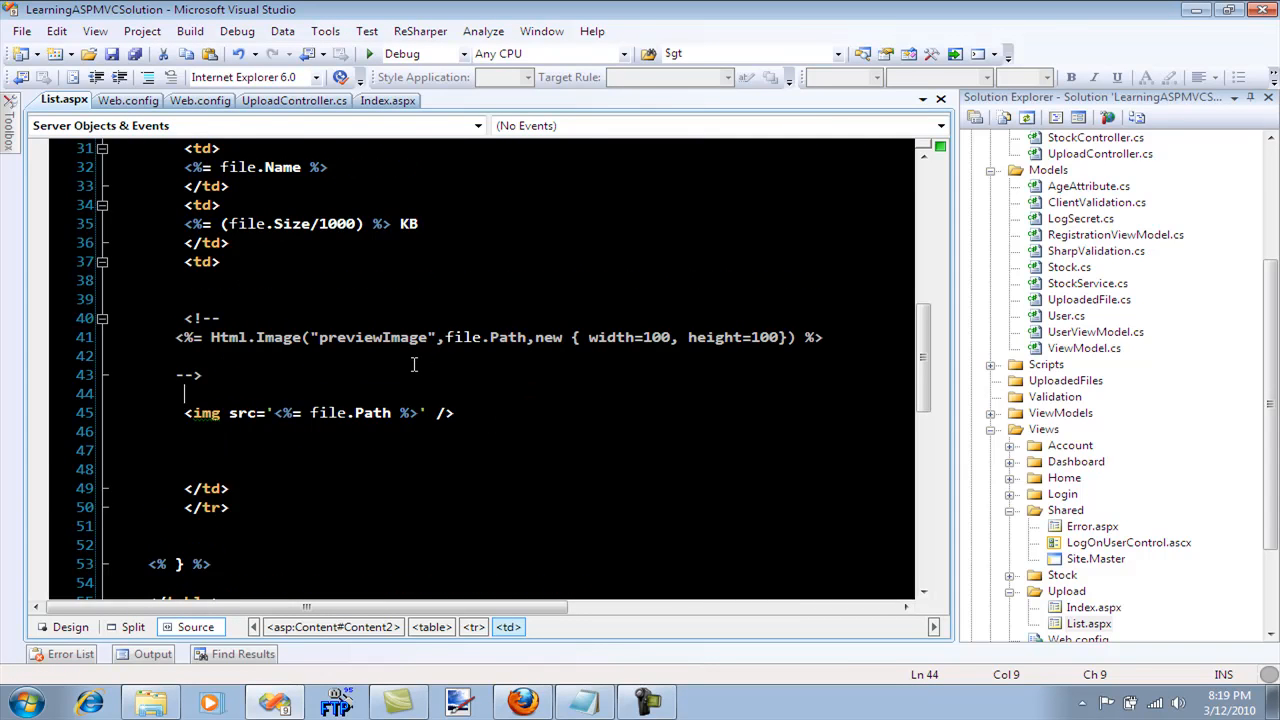
pyautogui.moveTo(396, 360)
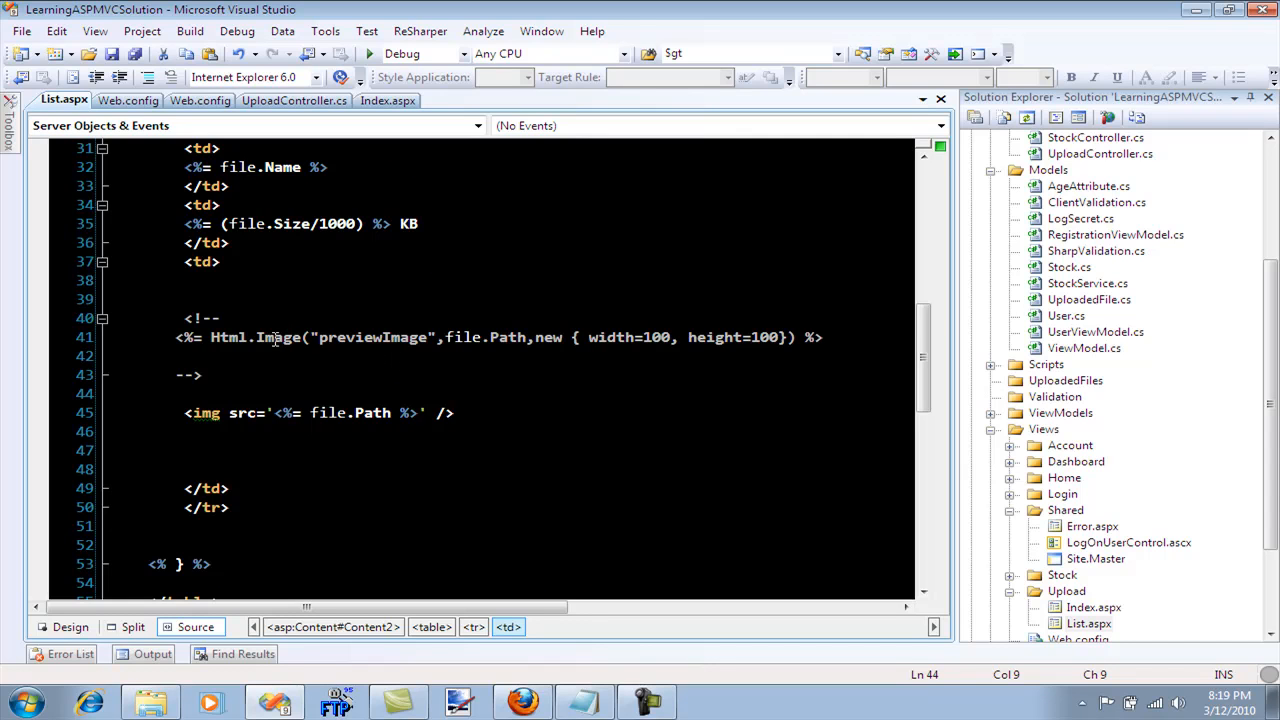
pyautogui.moveTo(228, 328)
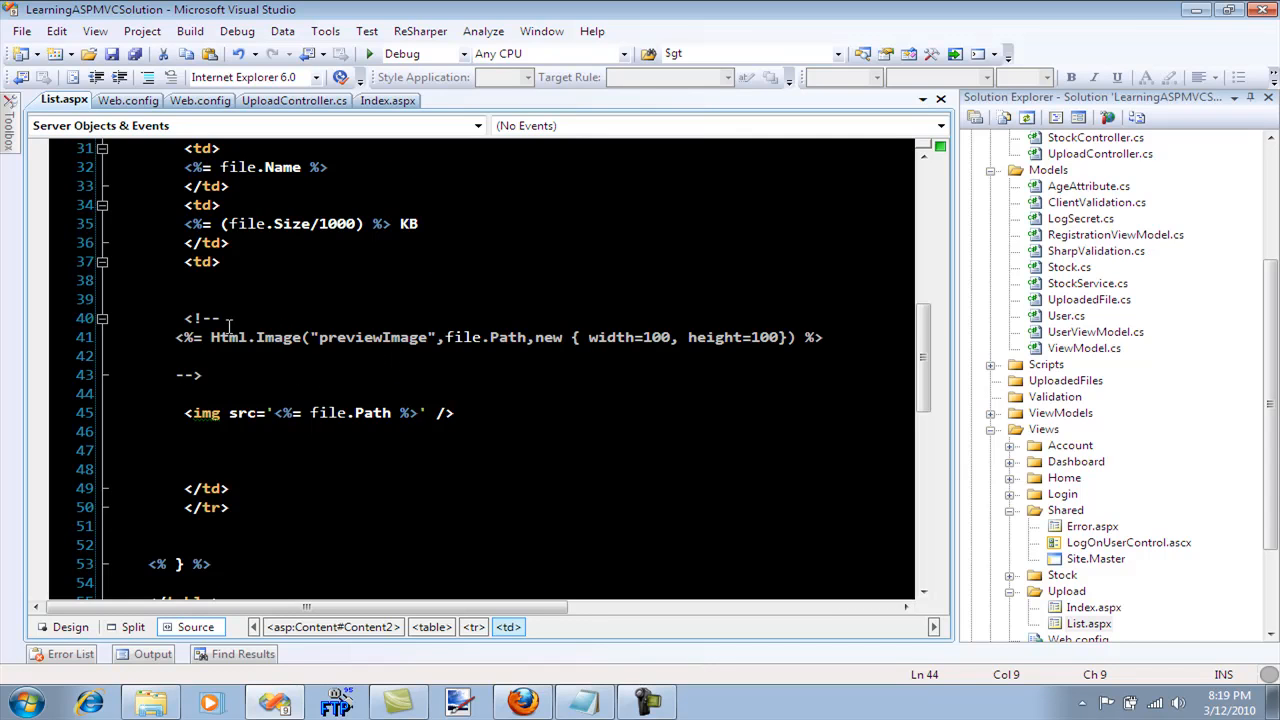
# Select the img src line in List.aspx before returning to Firefox's Net panel showing 404s
pyautogui.tripleClick(300, 412)
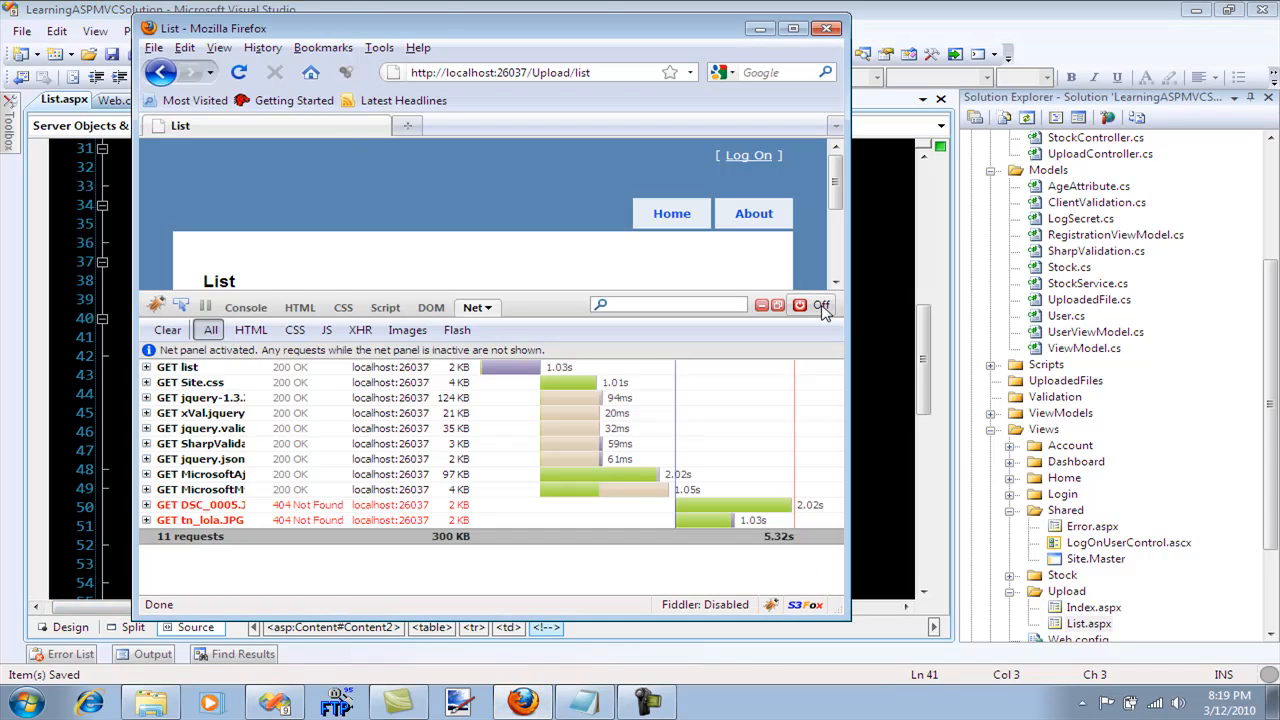
# Close the Firebug panel so the reloaded list shows thumbnails in the Preview column
pyautogui.click(820, 304)
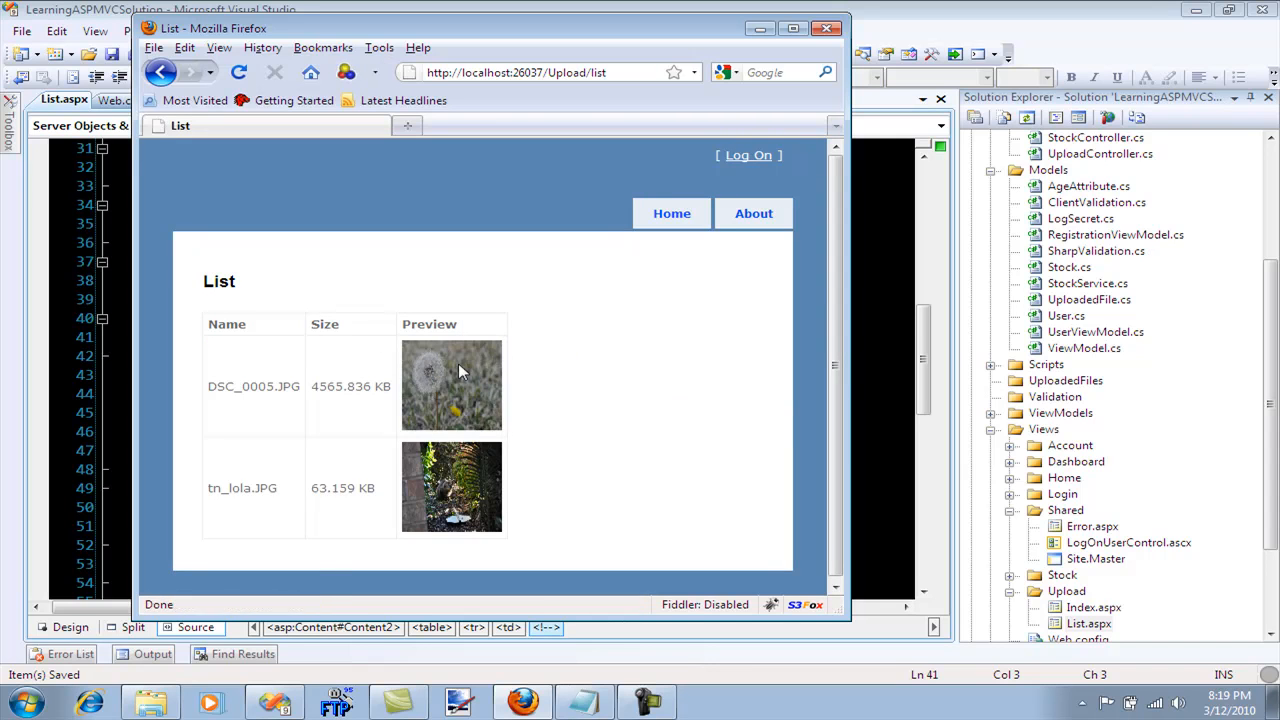
pyautogui.moveTo(478, 378)
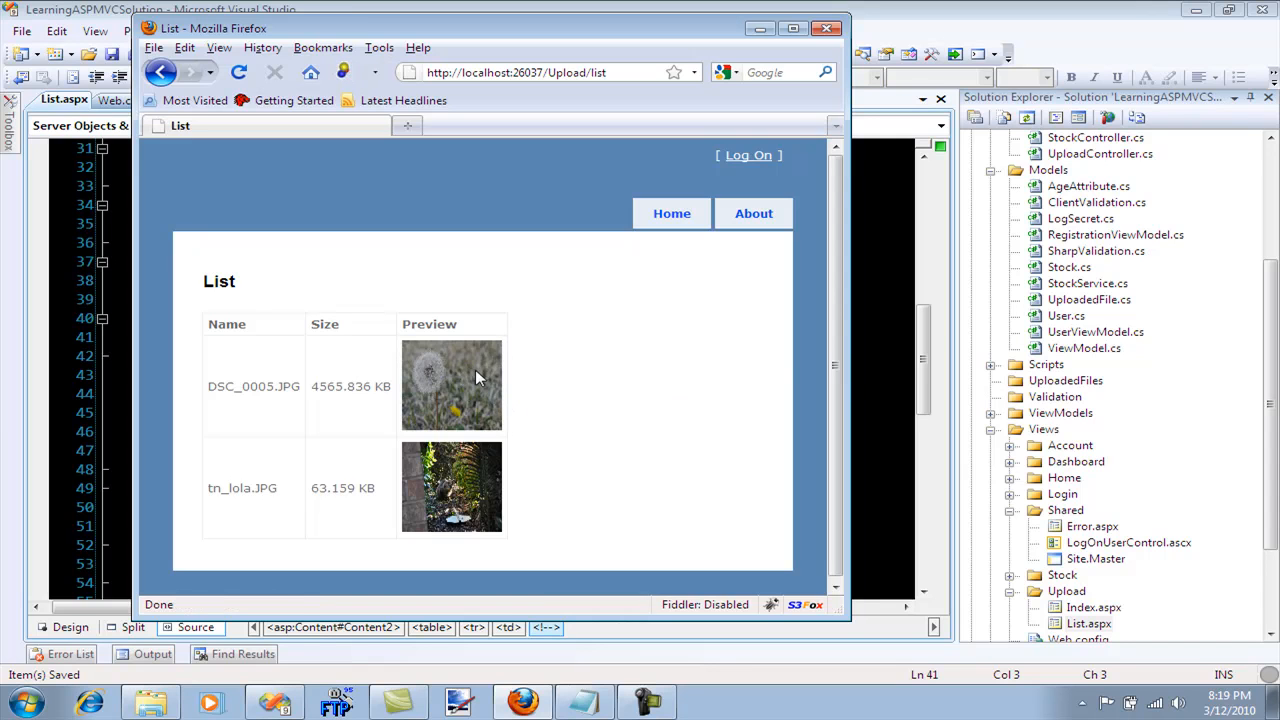
pyautogui.moveTo(844, 364)
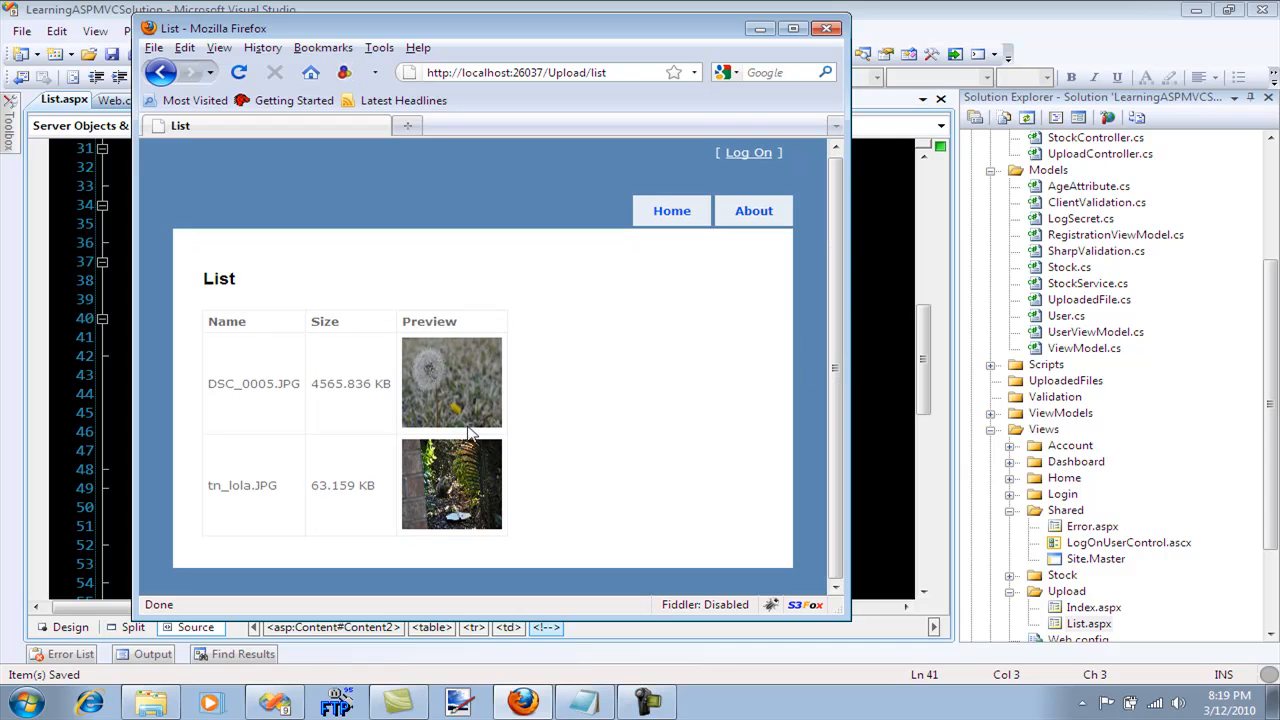
pyautogui.moveTo(556, 400)
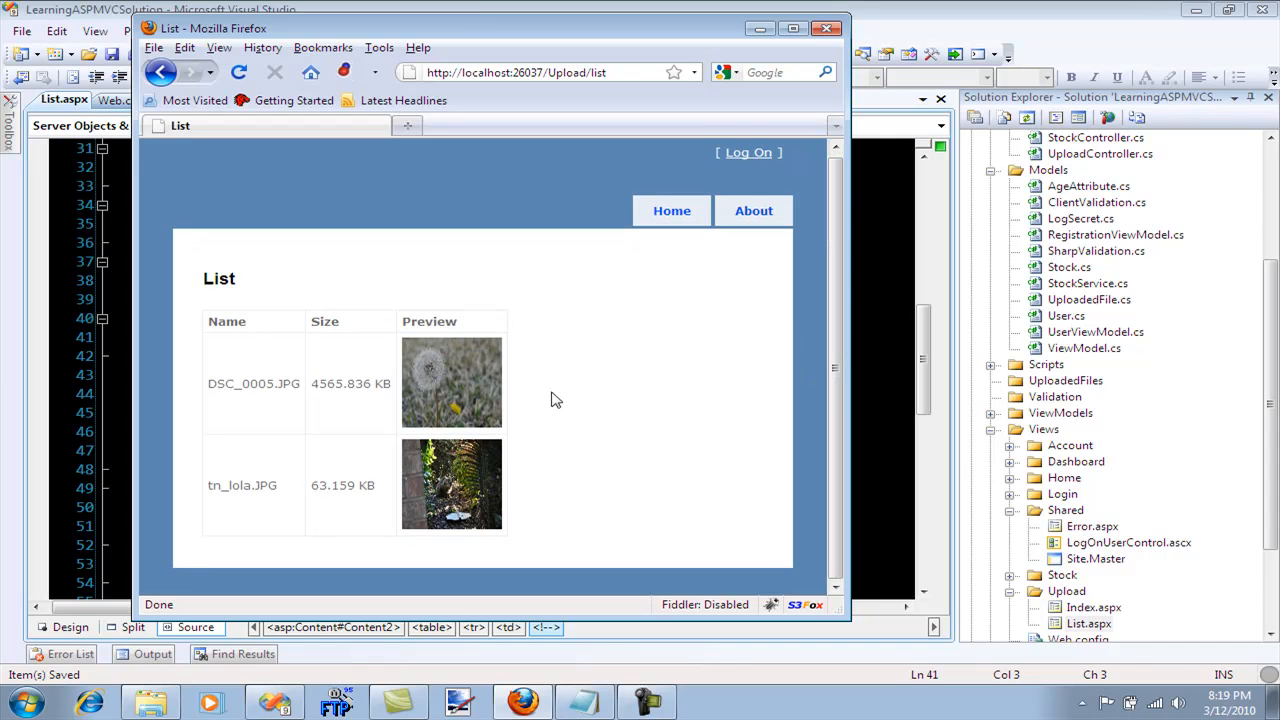
pyautogui.moveTo(528, 402)
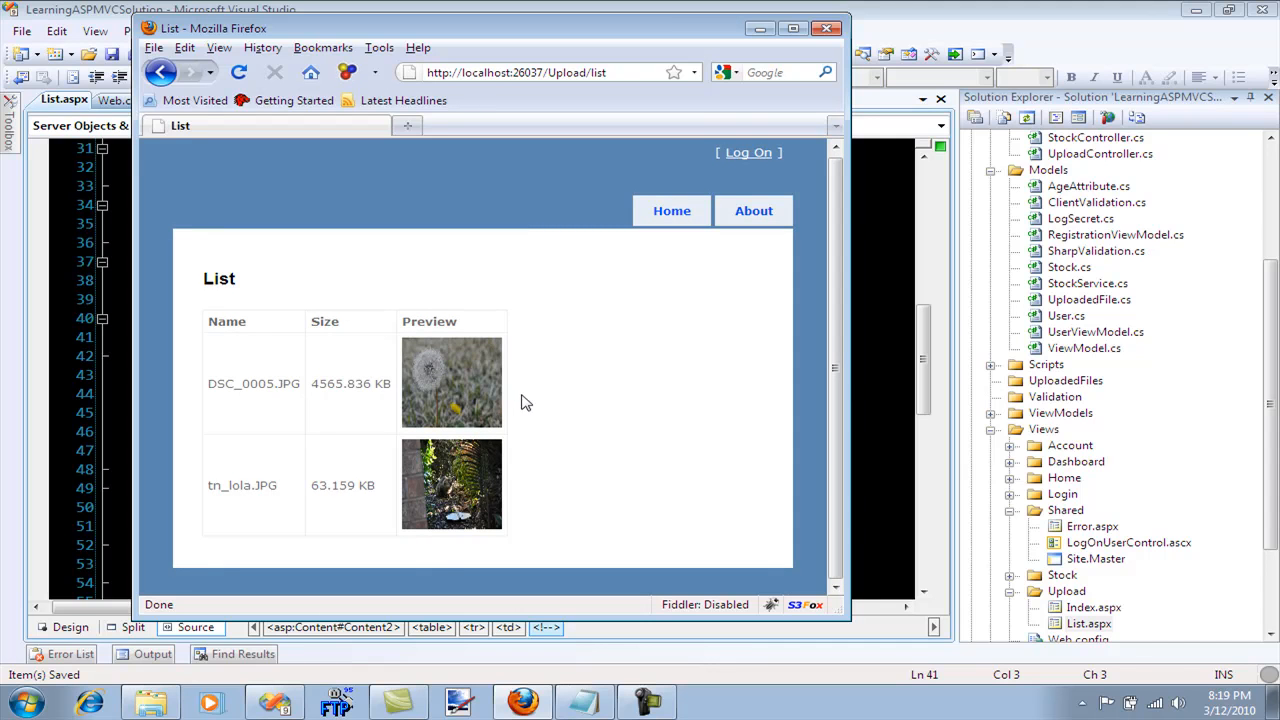
pyautogui.moveTo(482, 398)
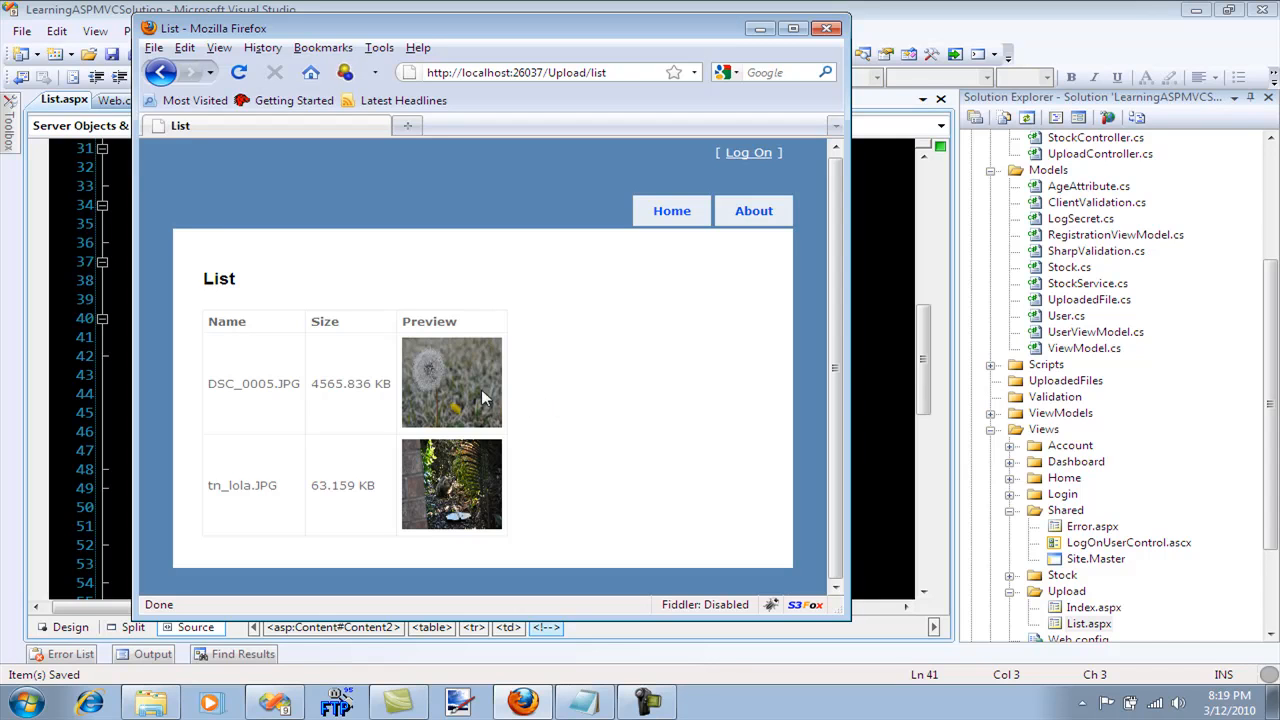
pyautogui.moveTo(816, 404)
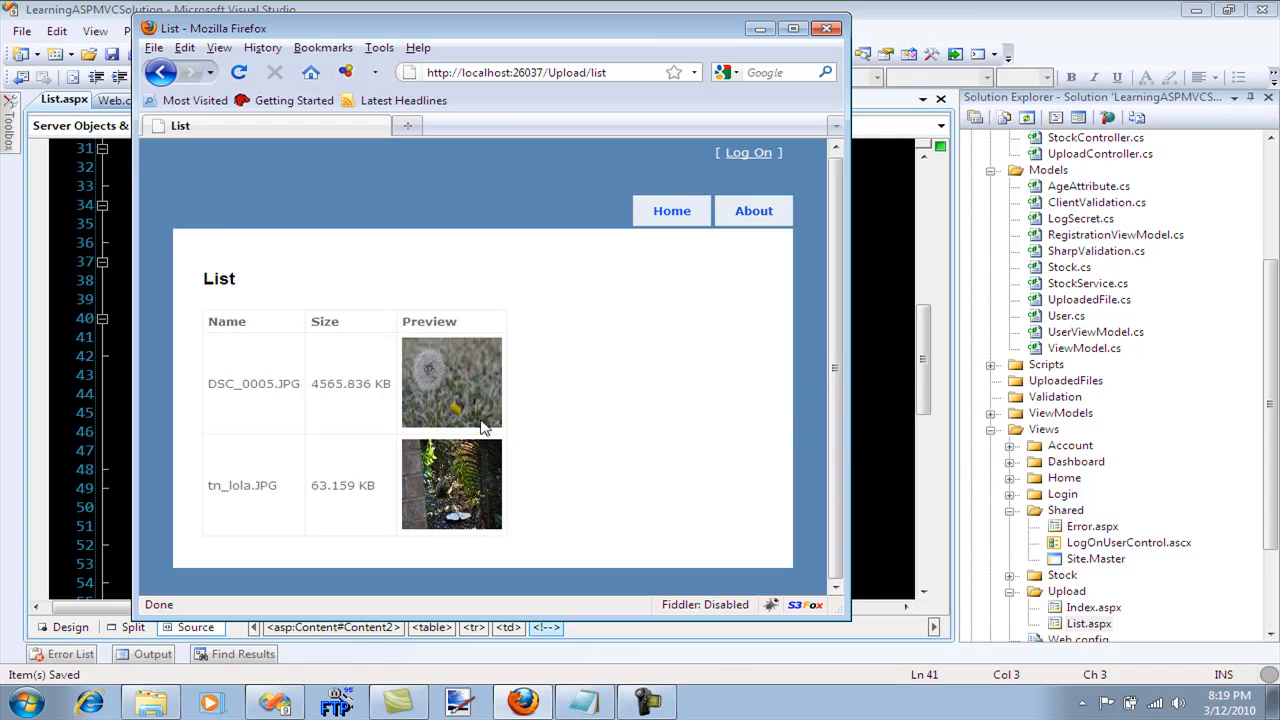
pyautogui.moveTo(558, 448)
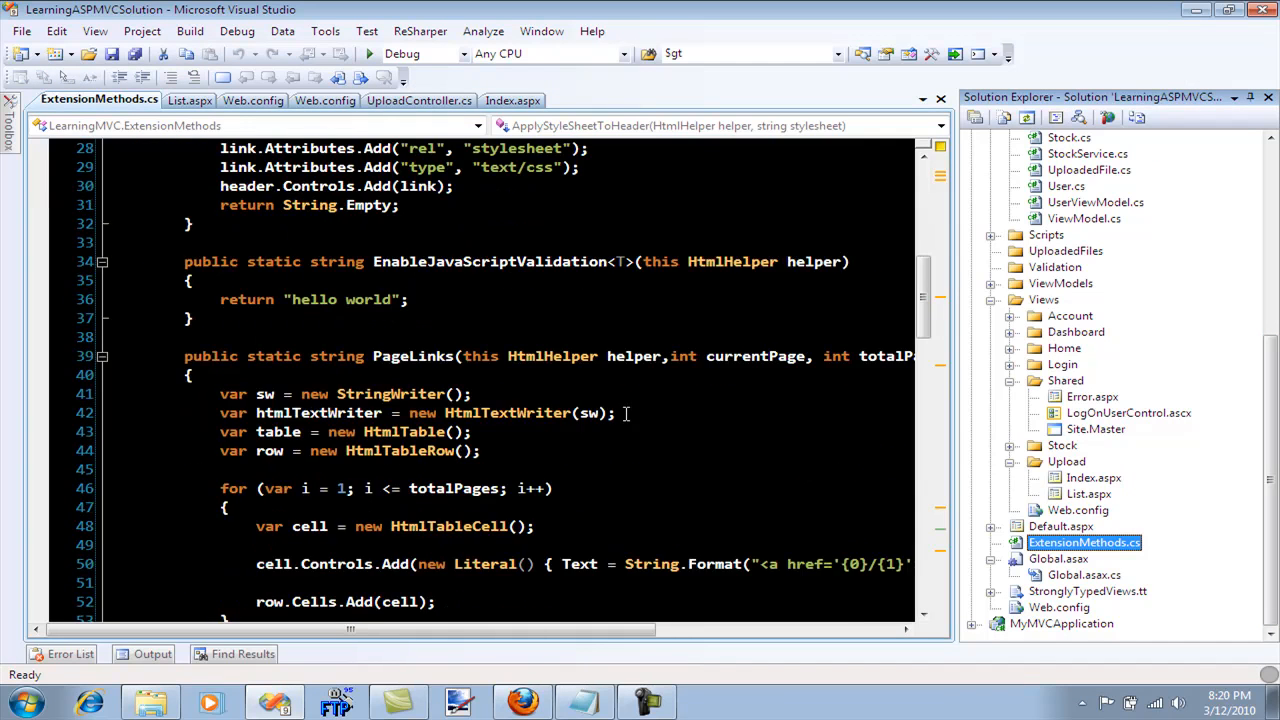
# Scroll ExtensionMethods.cs to the Image(HtmlHelper, name, url, htmlAttributes) helper and review its RouteValueDictionary attribute merging
pyautogui.scroll(-3)
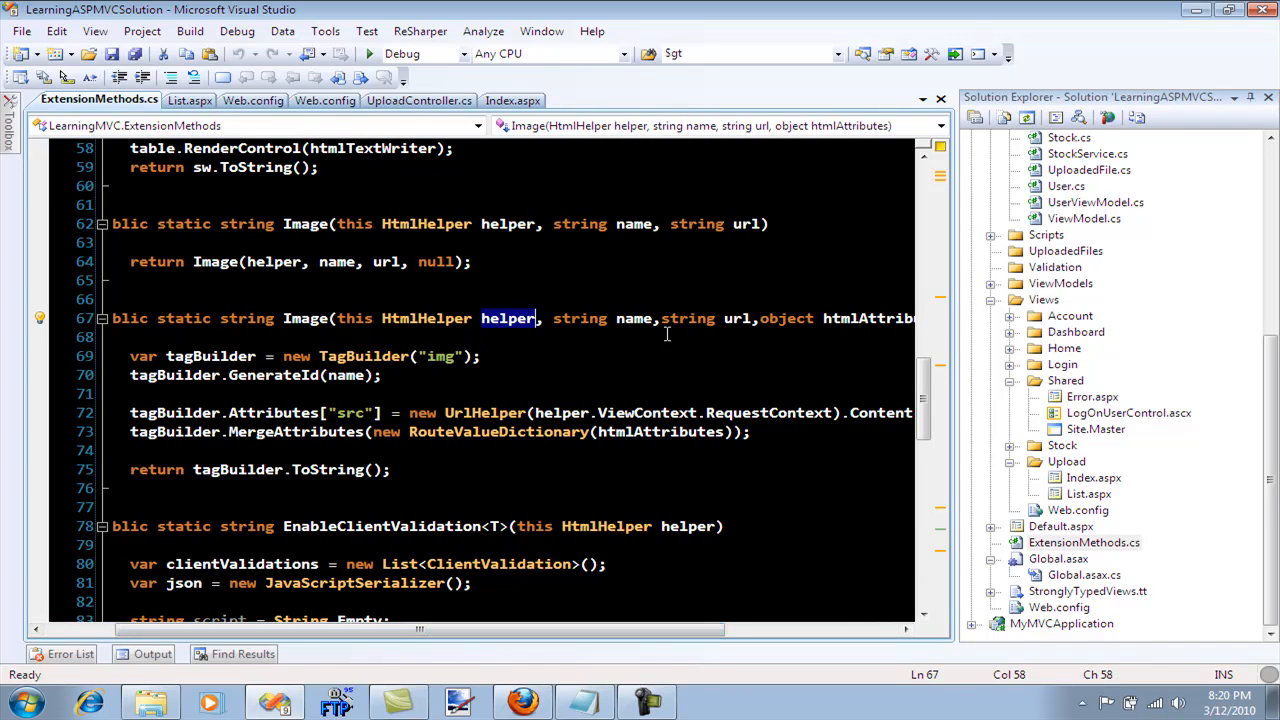
pyautogui.hscroll(3)
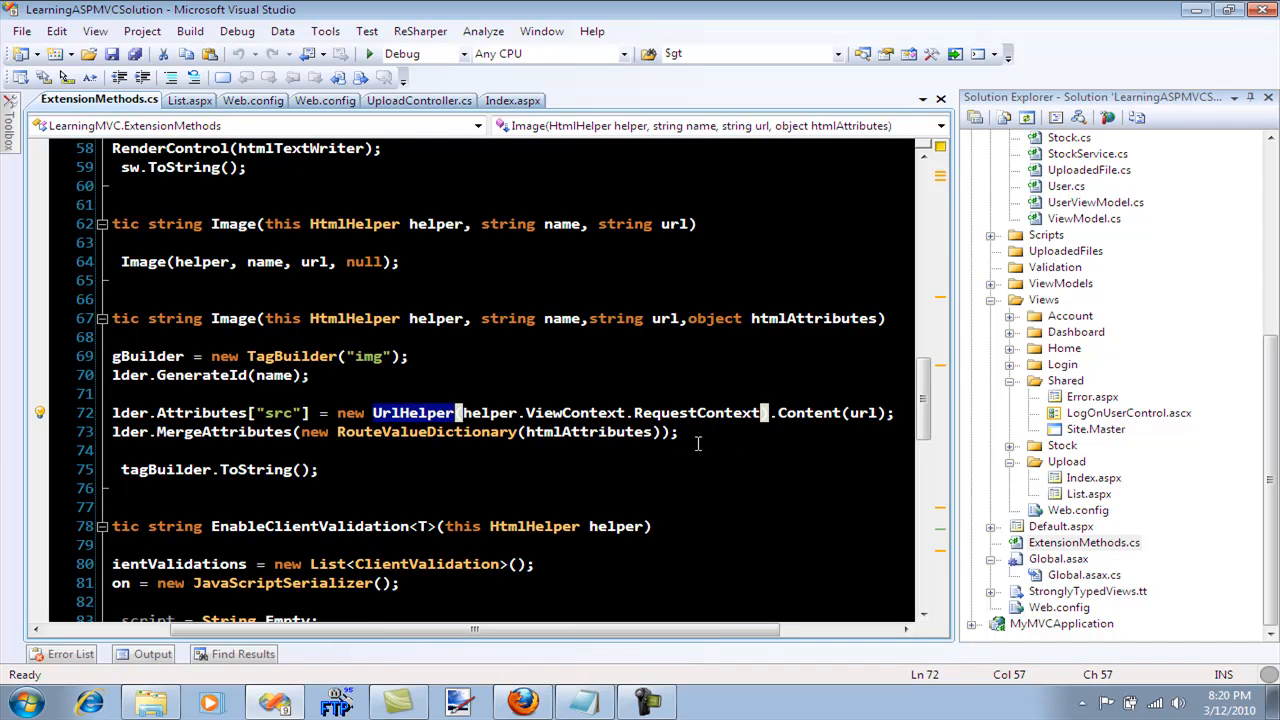
pyautogui.moveTo(424, 396)
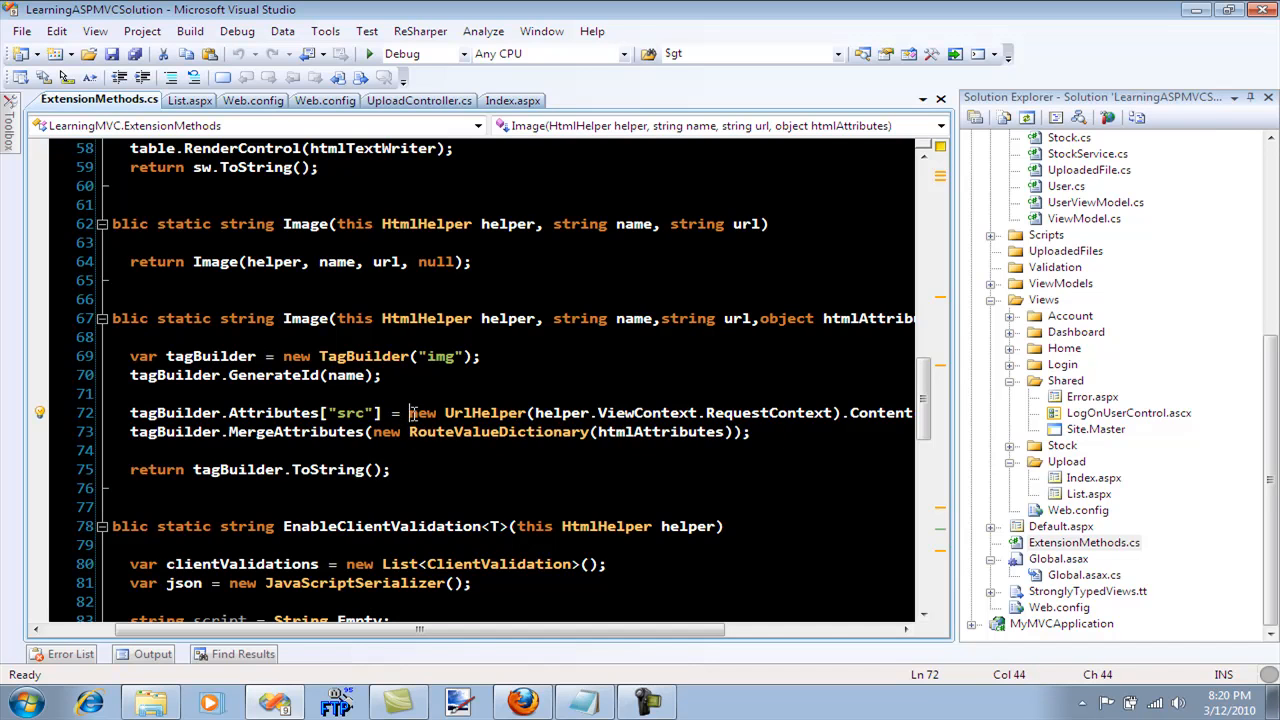
pyautogui.moveTo(420, 412)
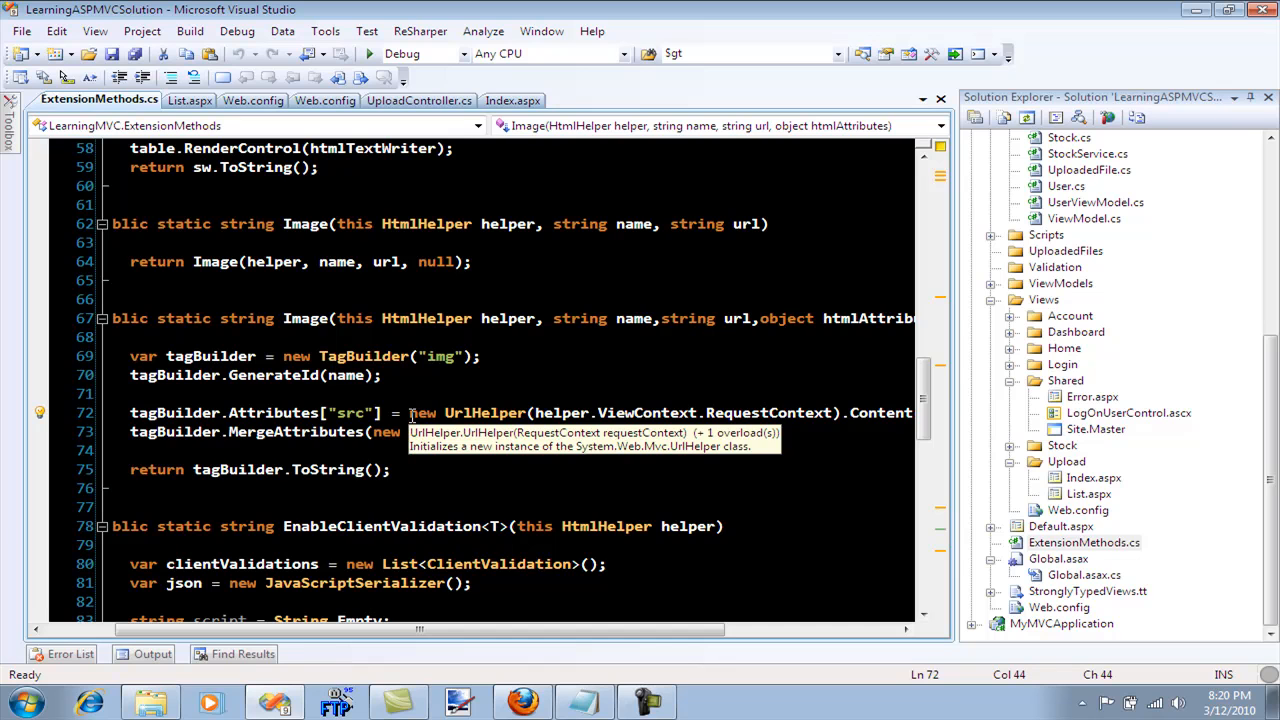
pyautogui.write('RouteValueDictionary(htmlAttributes));')
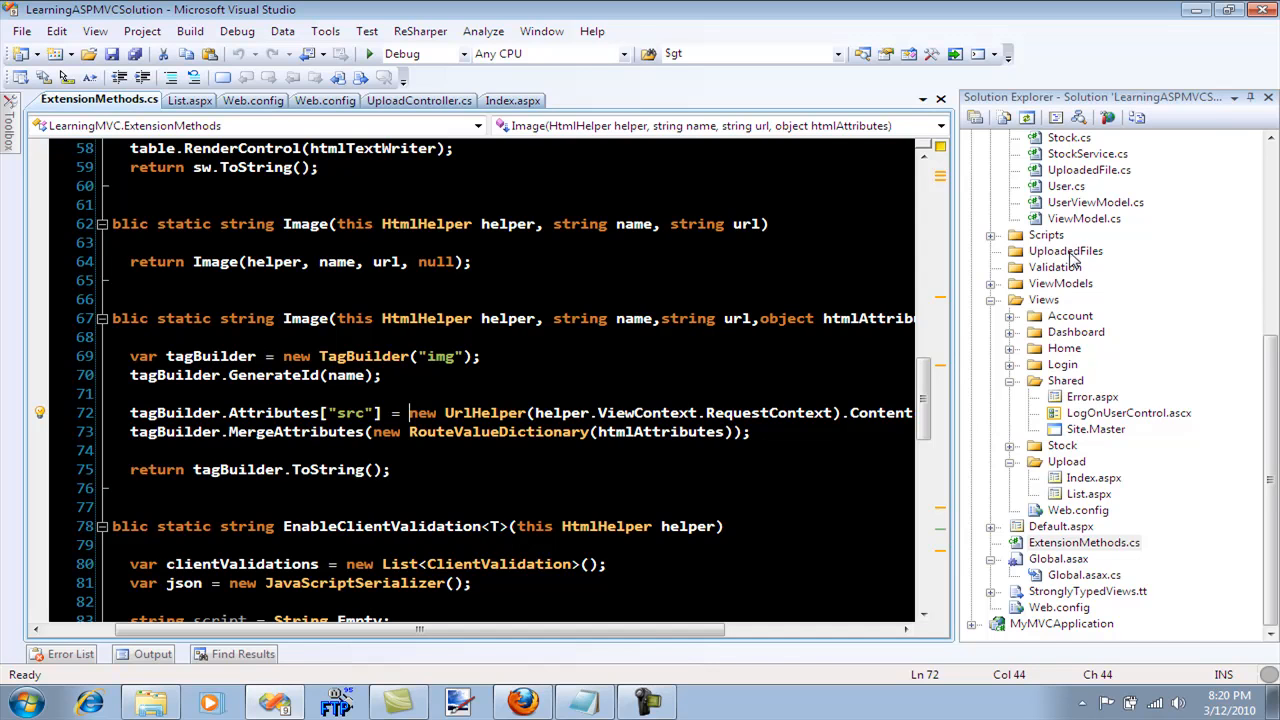
pyautogui.moveTo(420, 628); pyautogui.dragTo(700, 628)
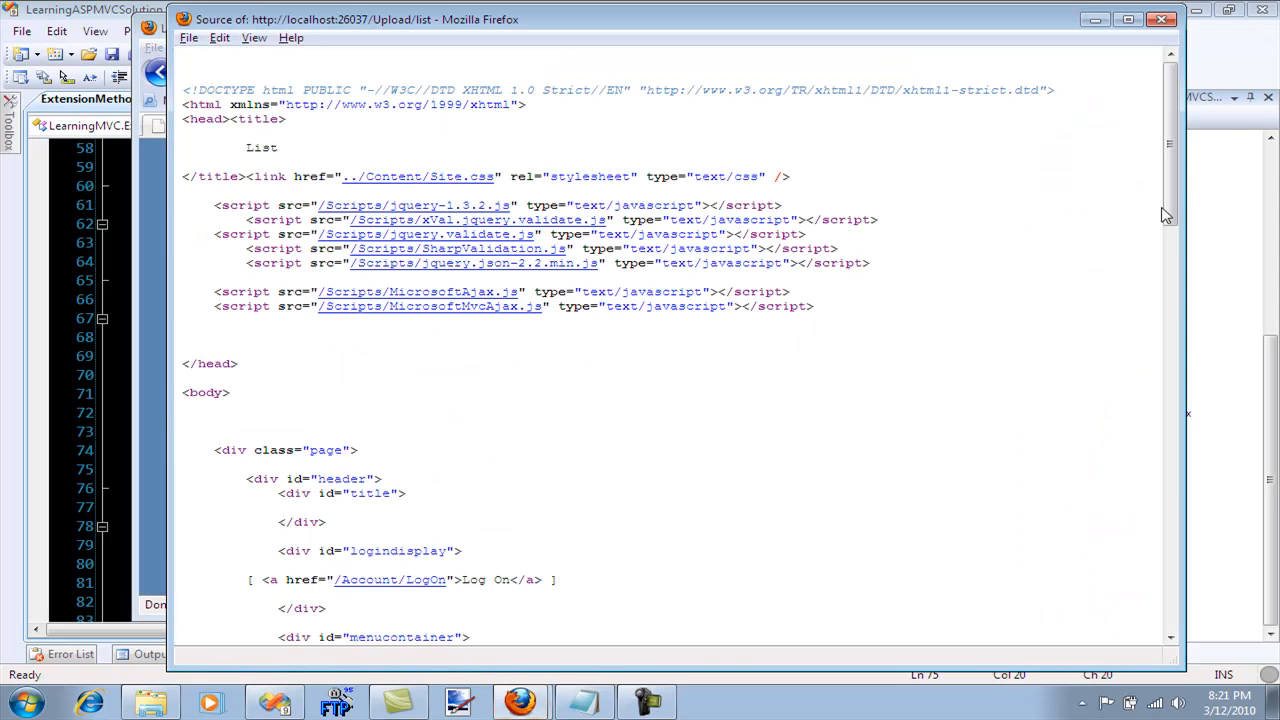
# Scroll the Upload/list page source to the rendered img tags before returning to ExtensionMethods.cs
pyautogui.scroll(-3)
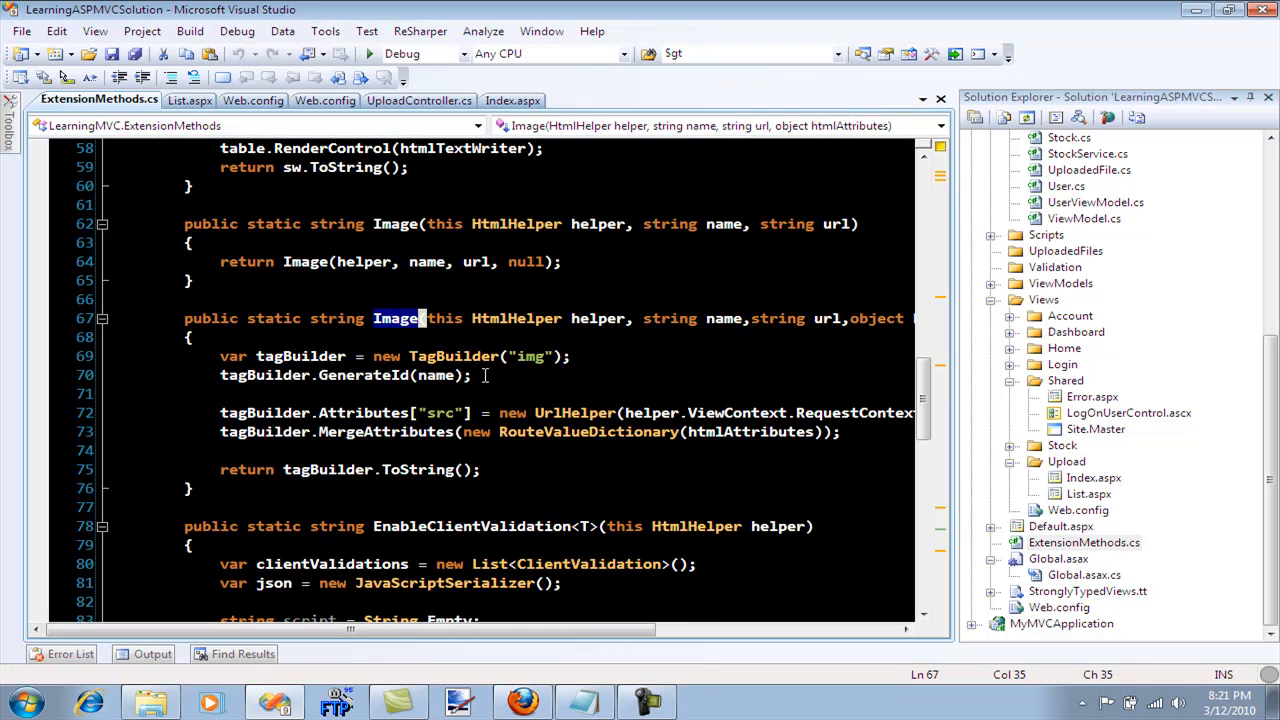
pyautogui.hscroll(3)
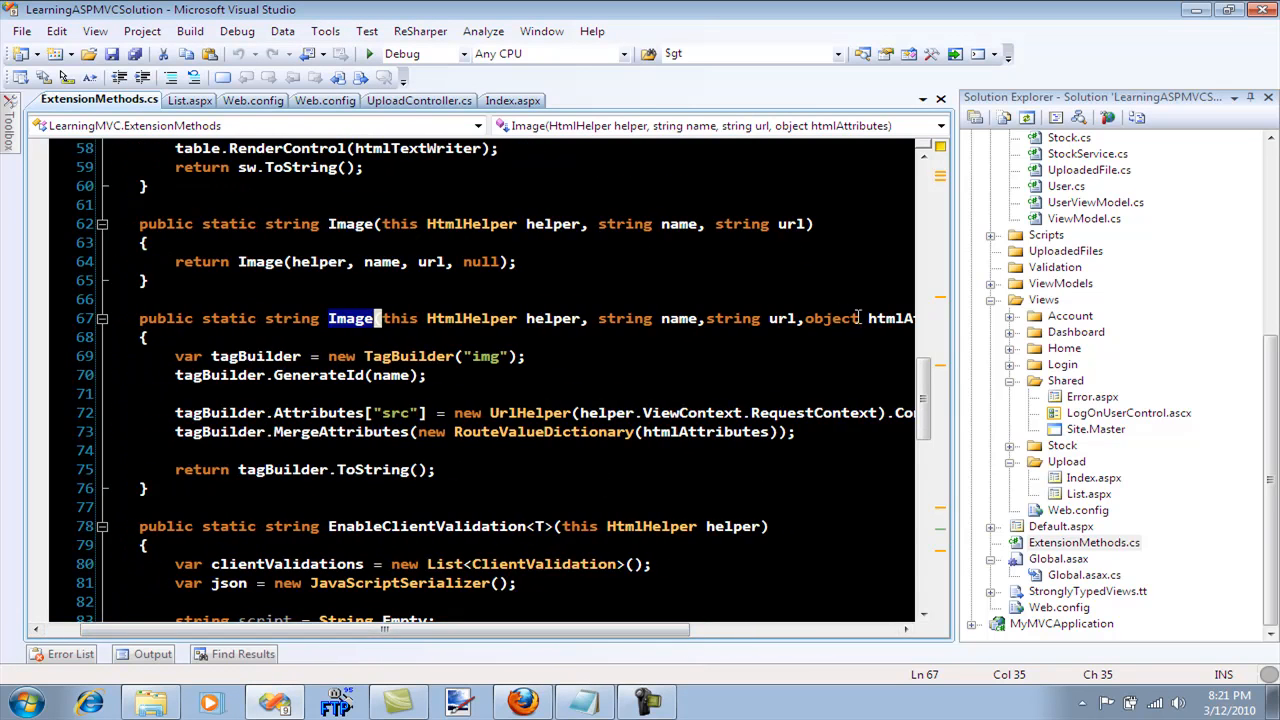
pyautogui.moveTo(756, 318)
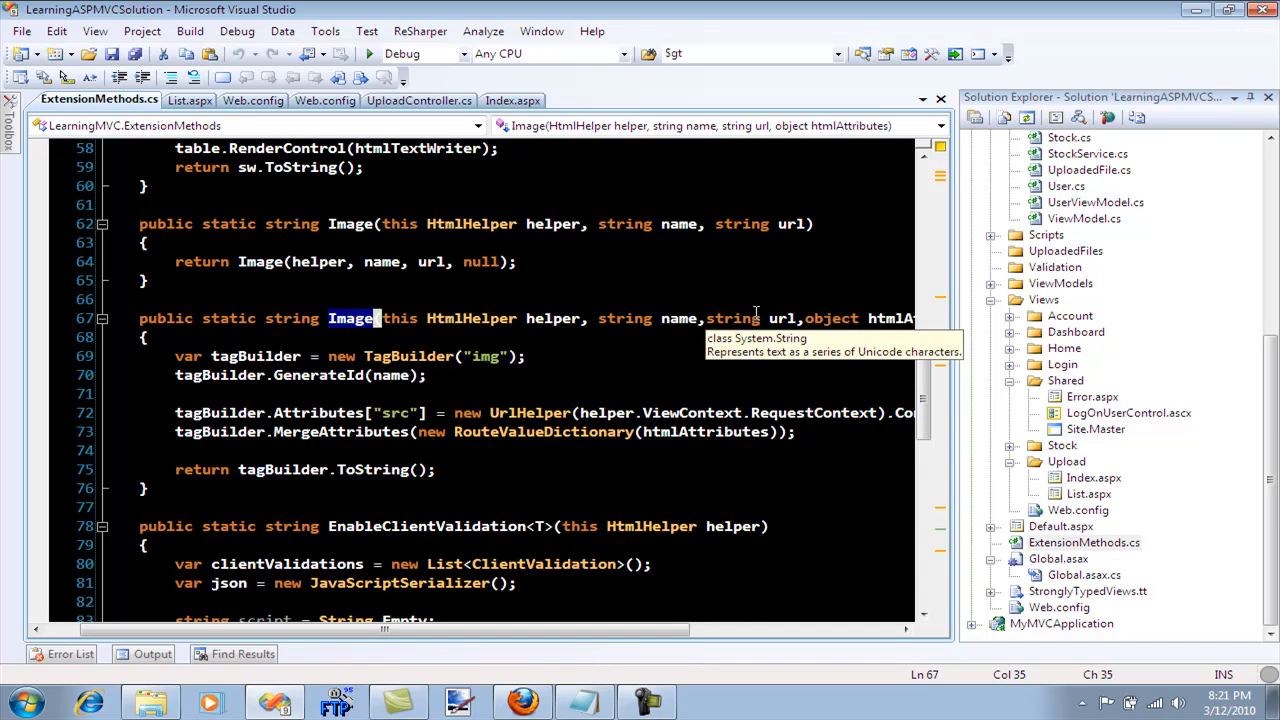
pyautogui.moveTo(564, 358)
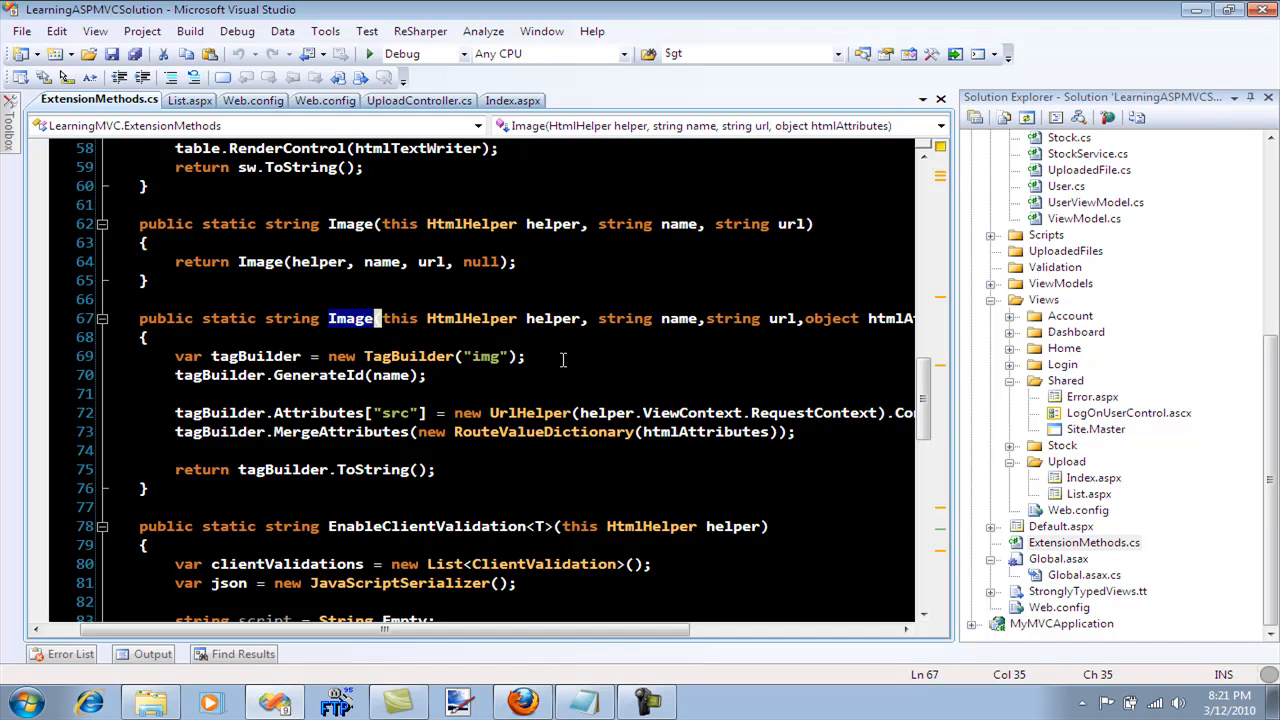
pyautogui.moveTo(576, 348)
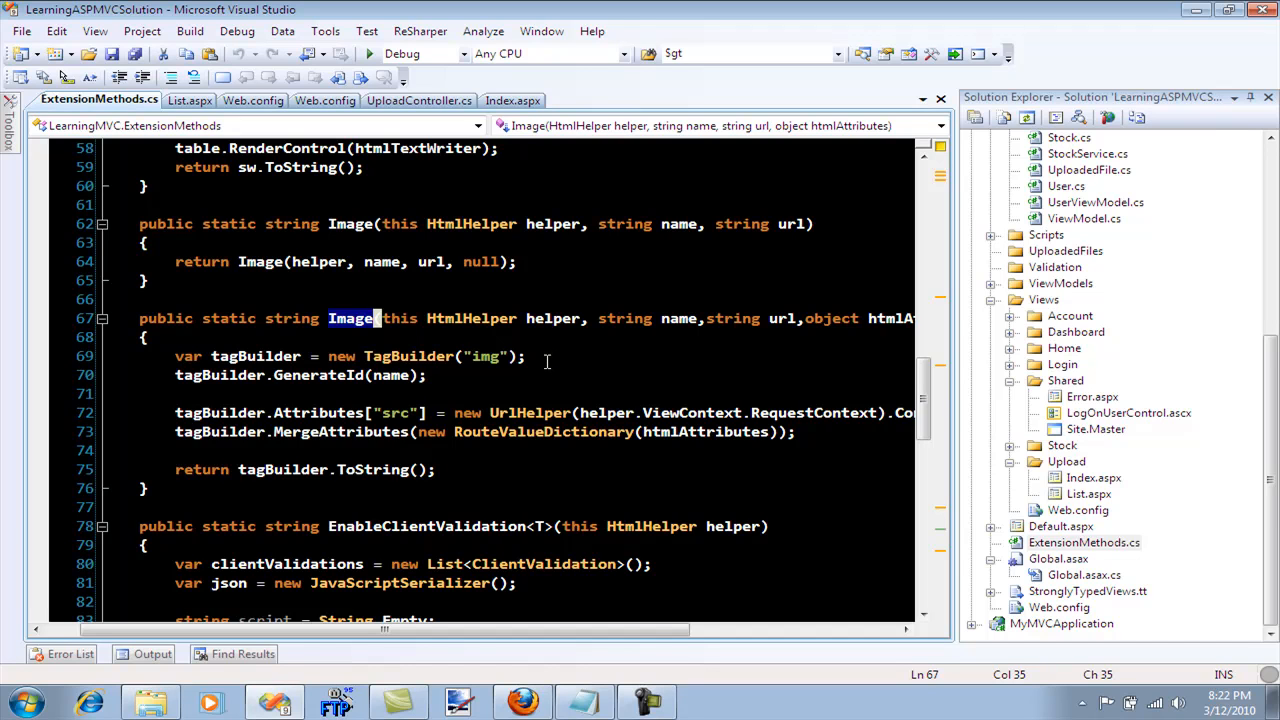
pyautogui.moveTo(462, 376)
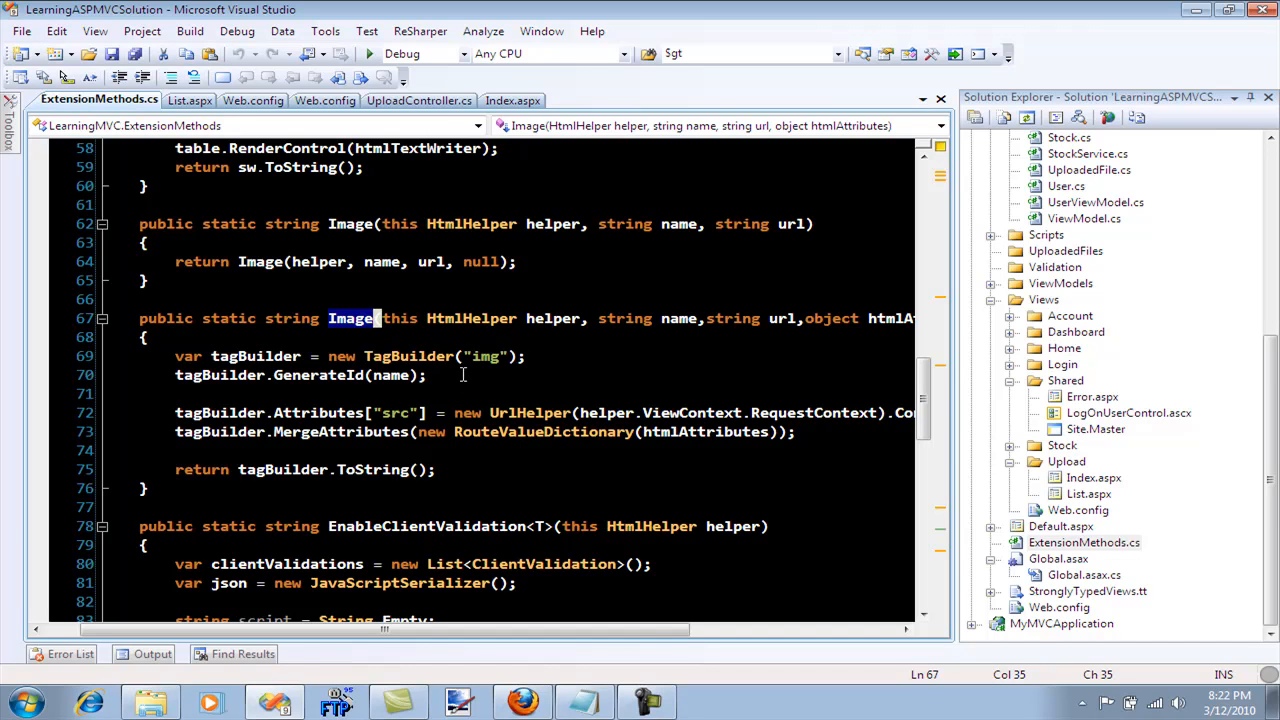